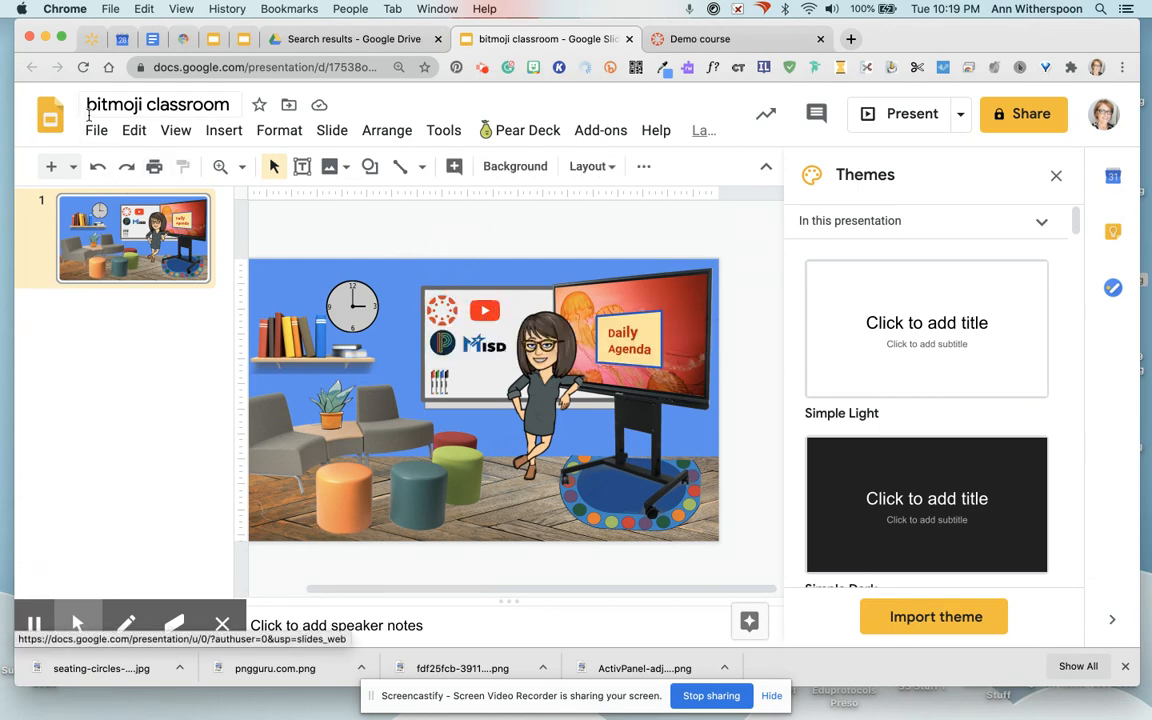
- Publish the bitmoji classroom presentation to the web from the File menu and confirm
{"action": "left_click", "coordinate": [96, 130]}
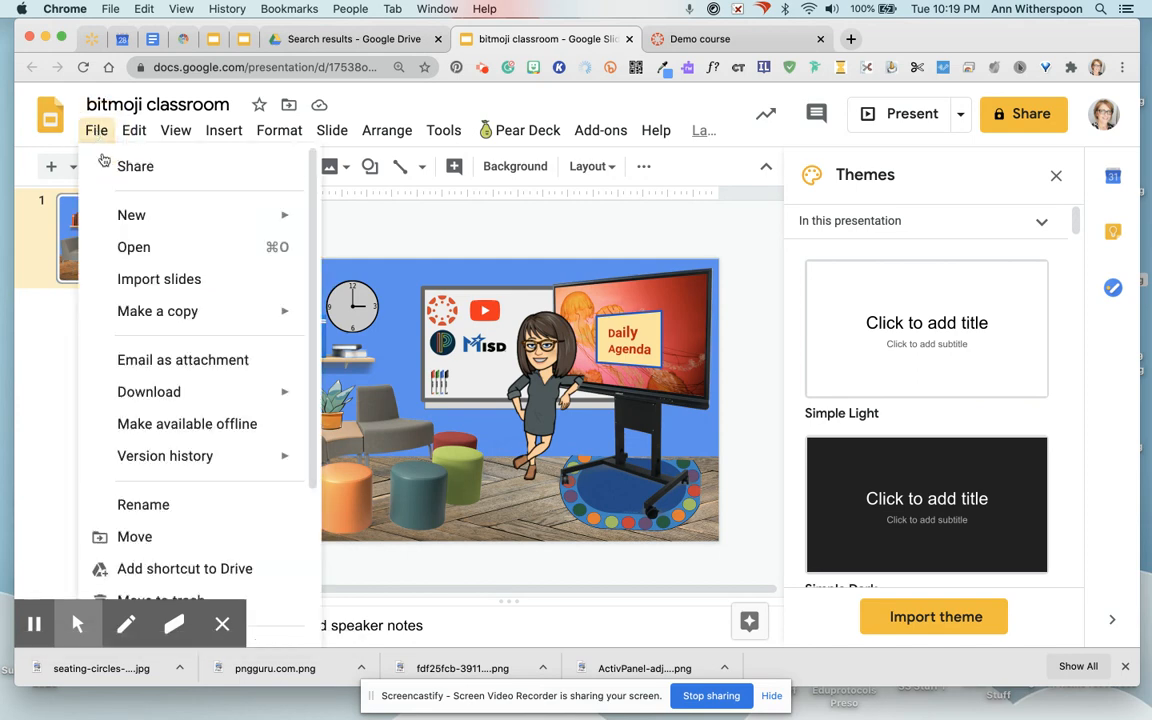
{"action": "scroll", "scroll_direction": "down", "scroll_amount": 3}
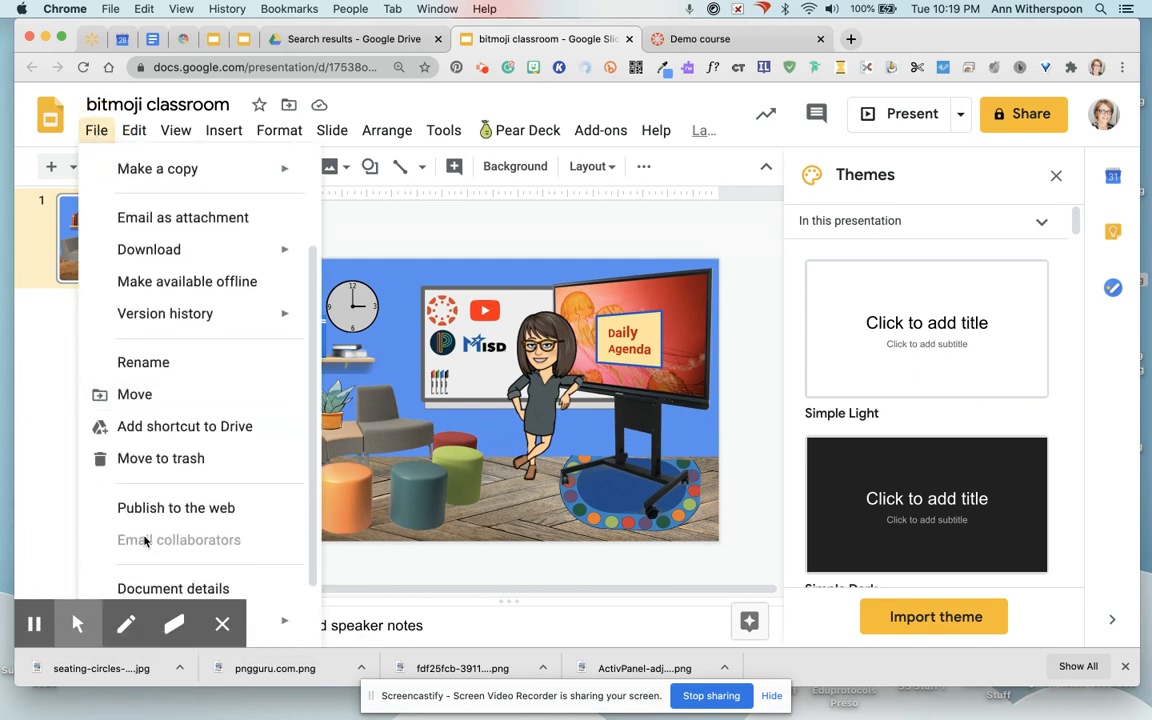
{"action": "left_click", "coordinate": [176, 507]}
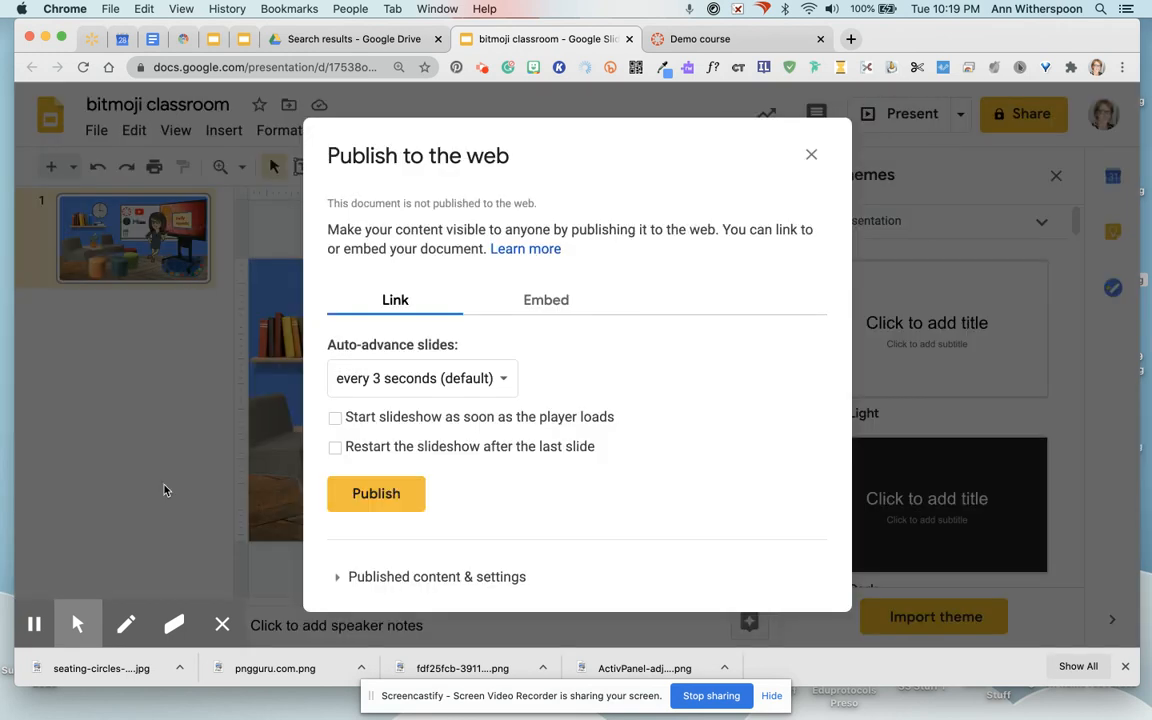
{"action": "left_click", "coordinate": [376, 493]}
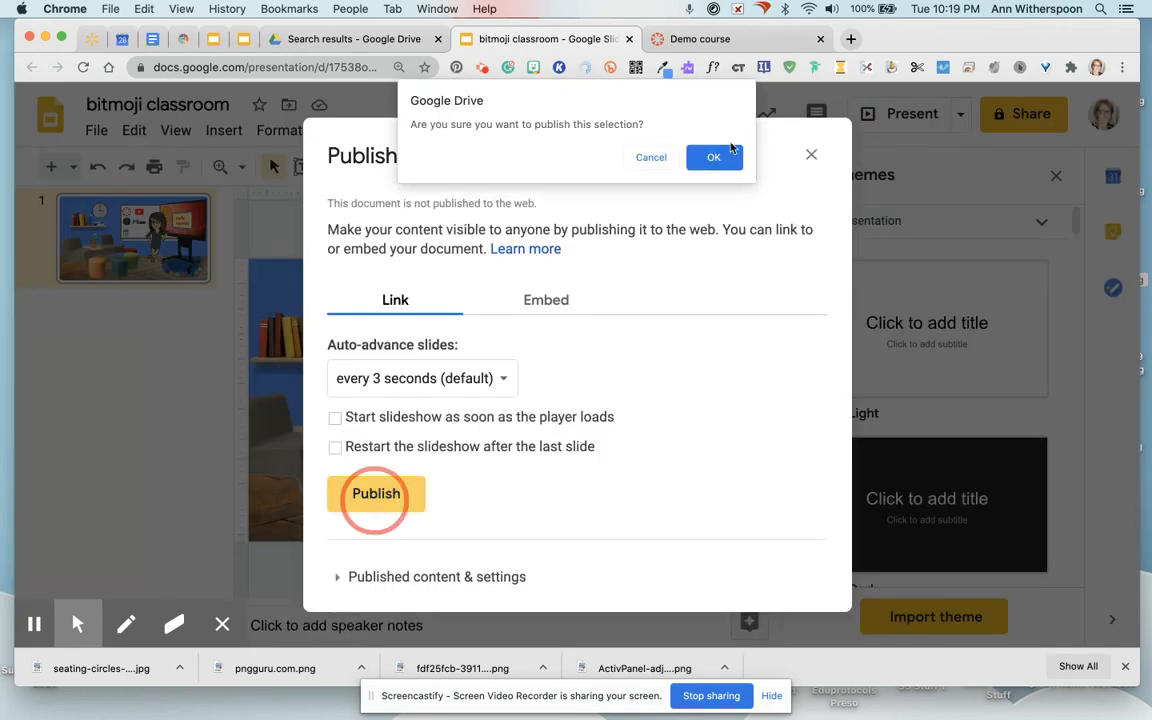
{"action": "left_click", "coordinate": [714, 157]}
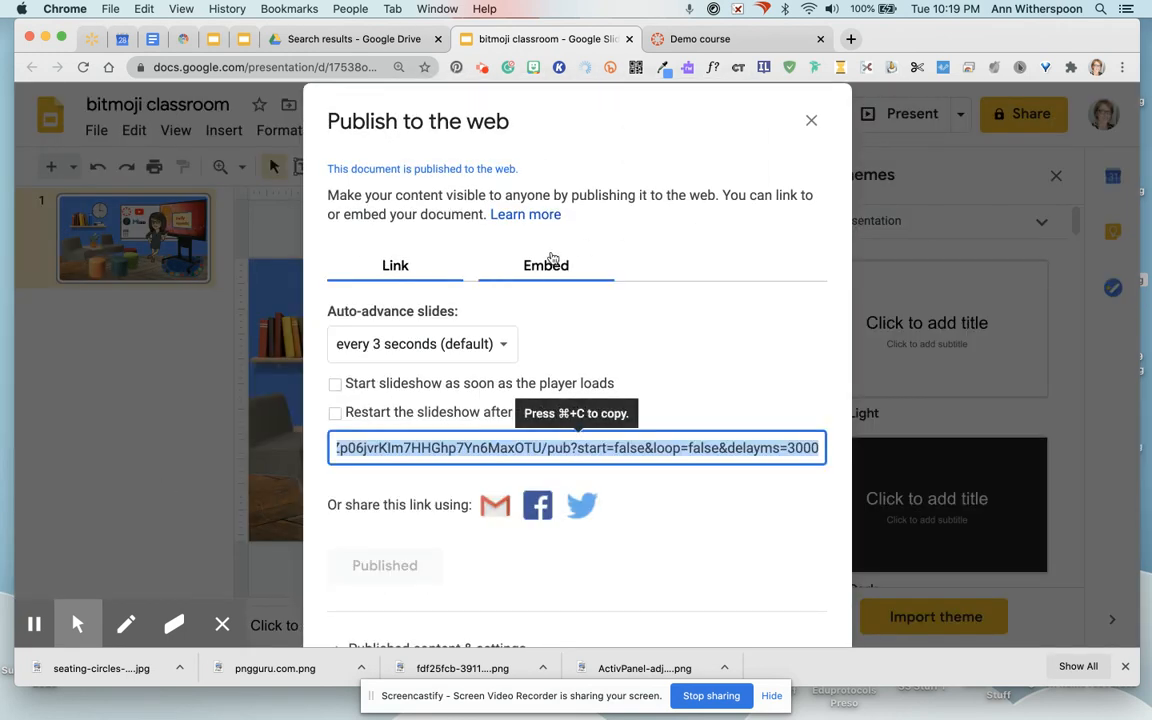
{"action": "mouse_move", "coordinate": [565, 271]}
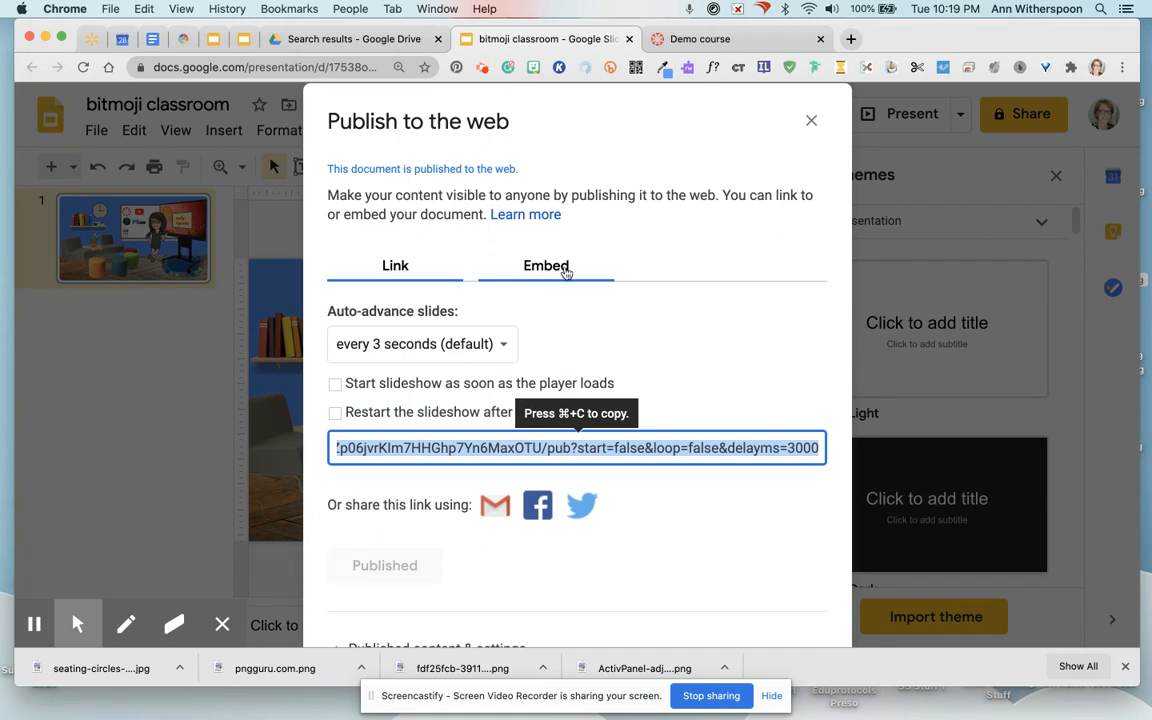
- Copy the slide's iframe embed code and switch to the Canvas Demo course page
{"action": "left_click", "coordinate": [546, 265]}
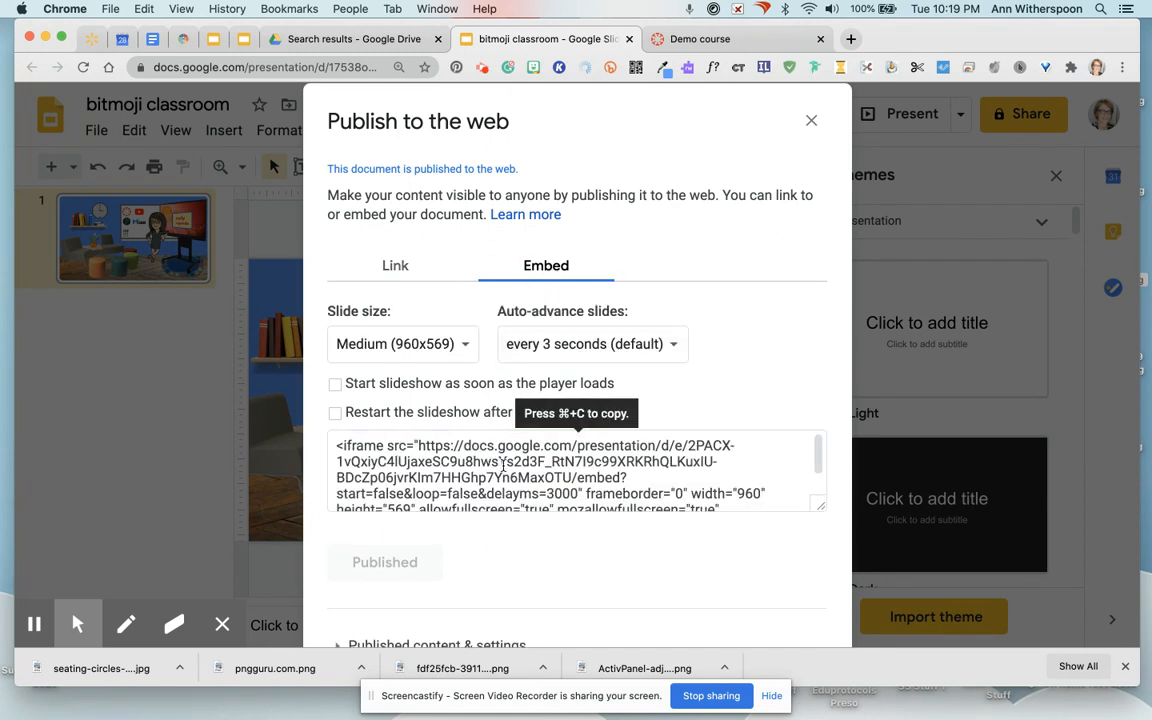
{"action": "left_click", "coordinate": [577, 470]}
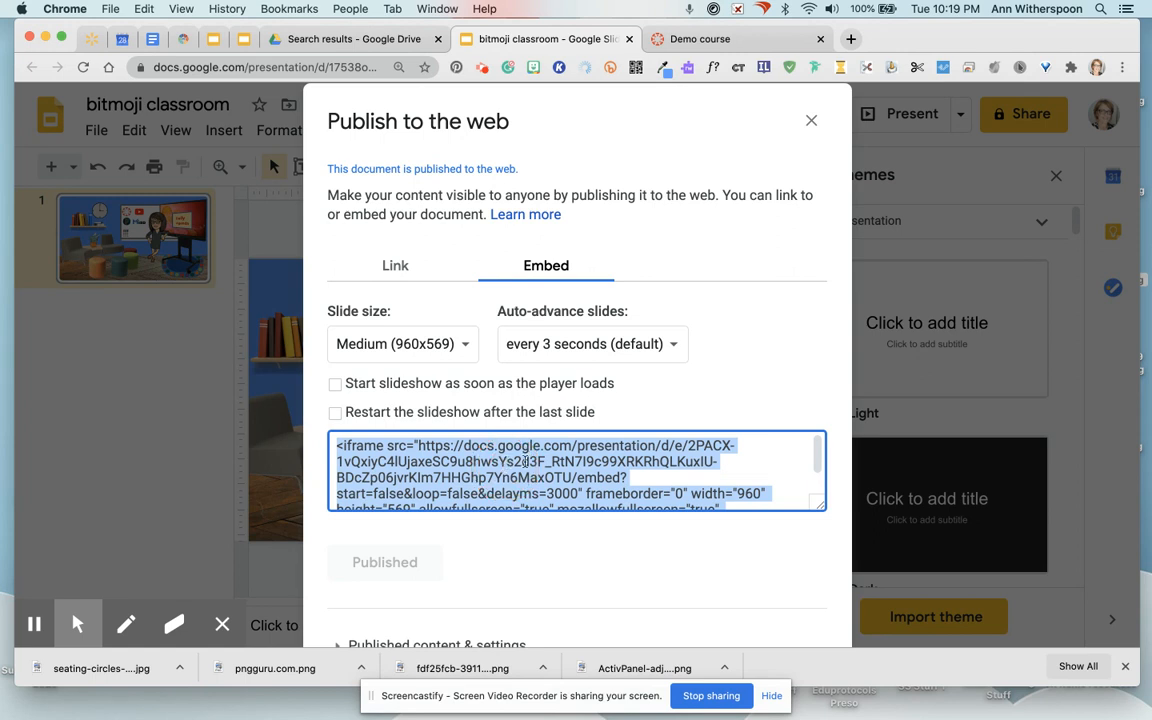
{"action": "right_click", "coordinate": [530, 461]}
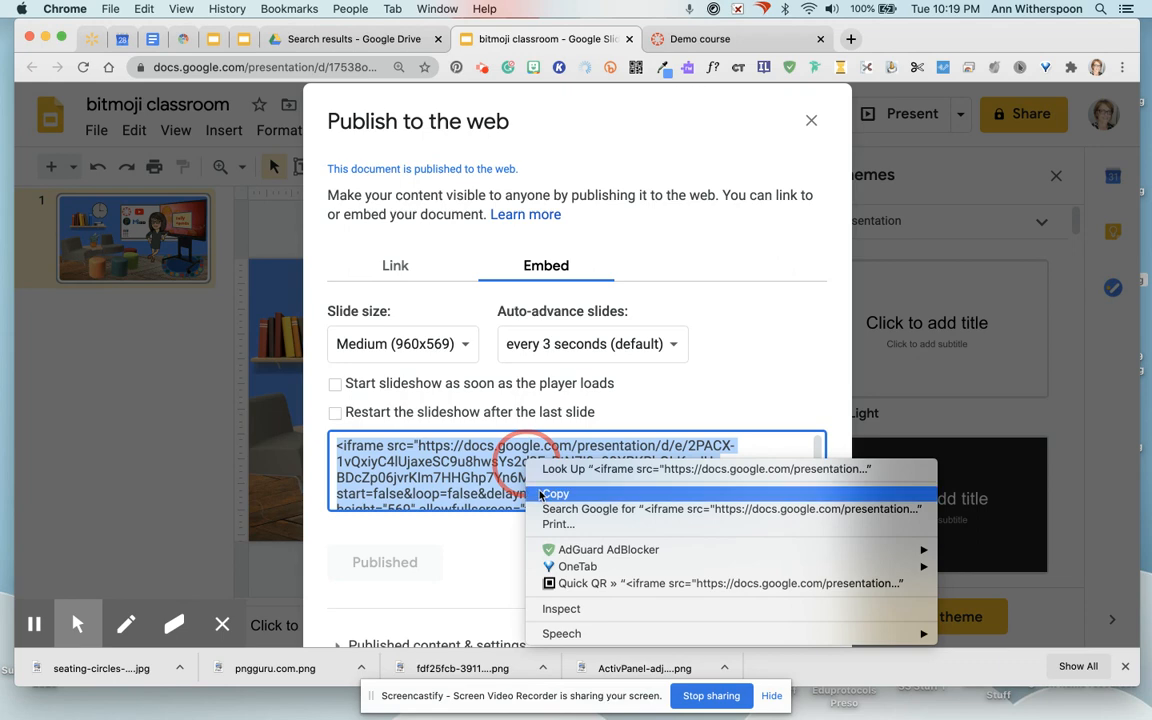
{"action": "left_click", "coordinate": [555, 494]}
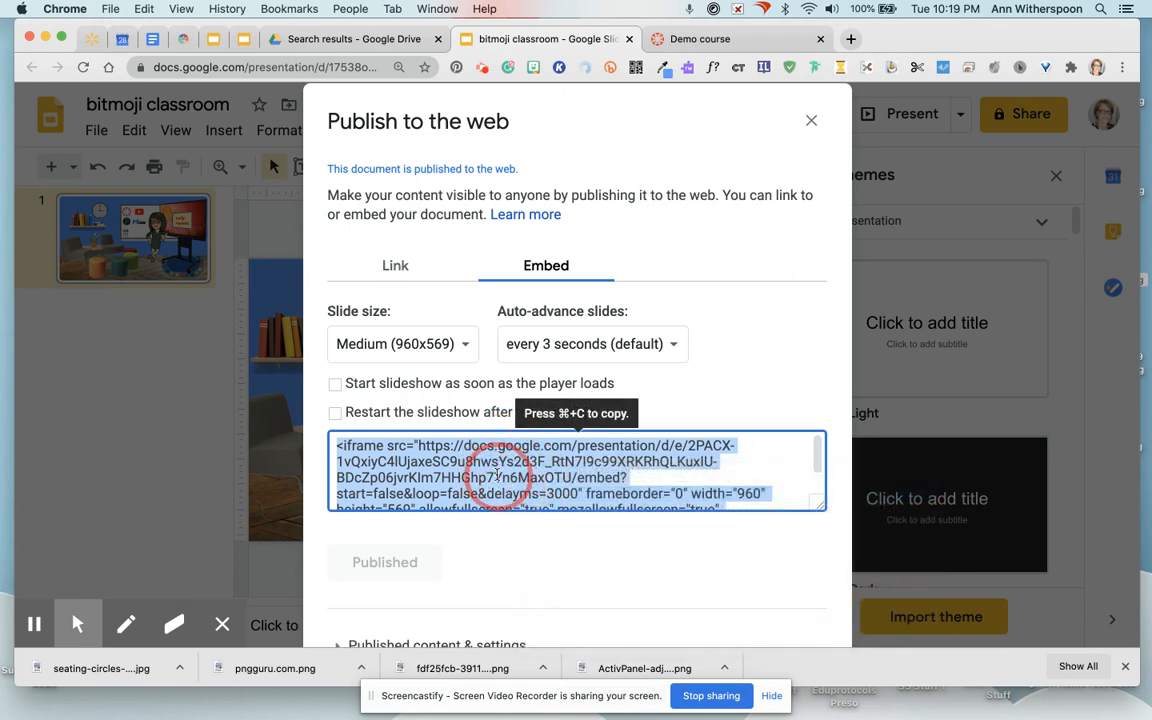
{"action": "left_click", "coordinate": [811, 120]}
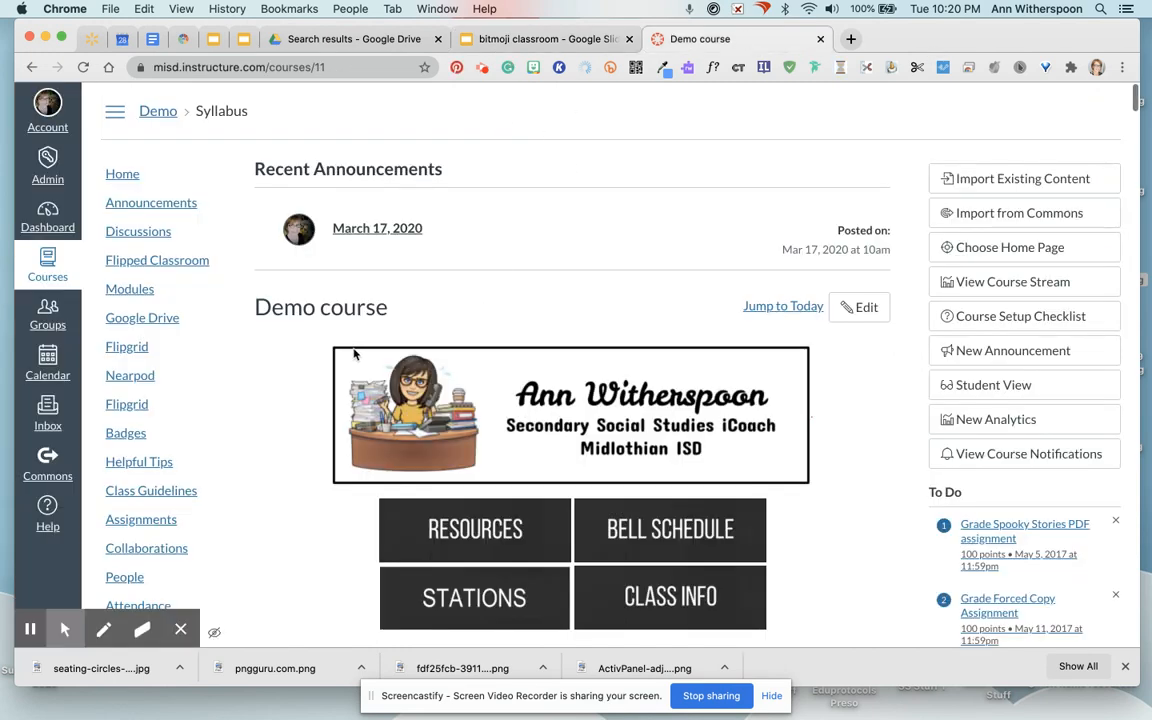
{"action": "mouse_move", "coordinate": [210, 505]}
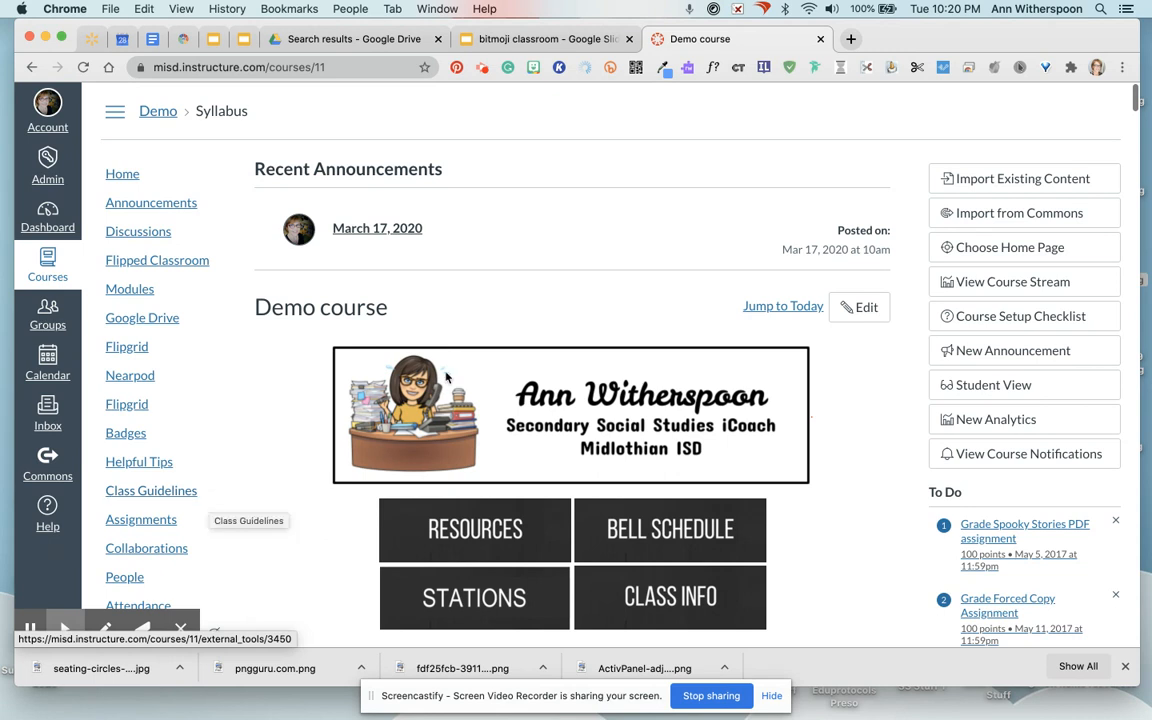
{"action": "mouse_move", "coordinate": [696, 330]}
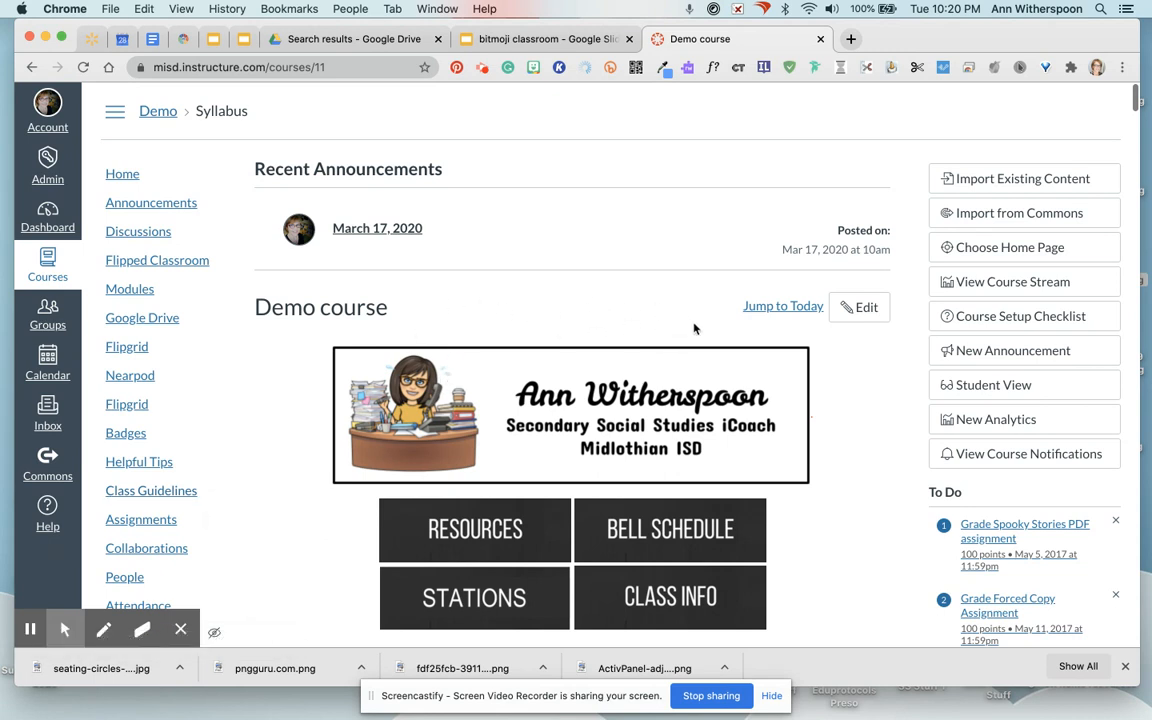
{"action": "mouse_move", "coordinate": [530, 430]}
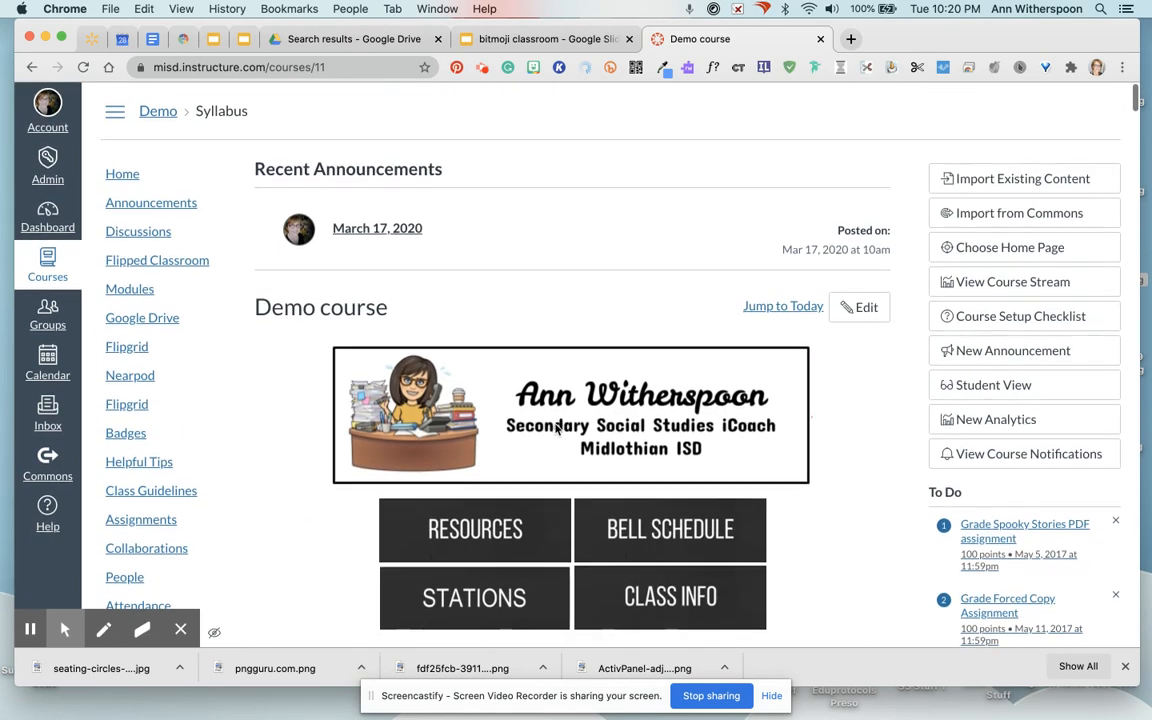
{"action": "mouse_move", "coordinate": [881, 343]}
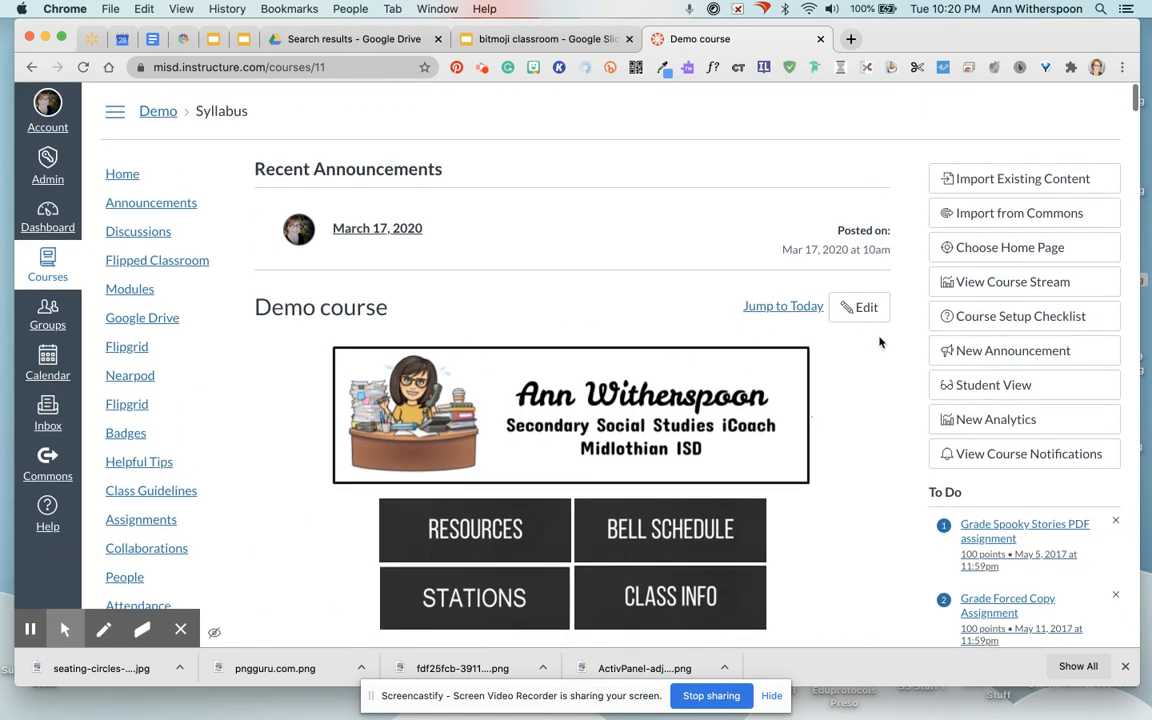
- Edit the syllabus description and add a blank line above the banner image
{"action": "left_click", "coordinate": [859, 307]}
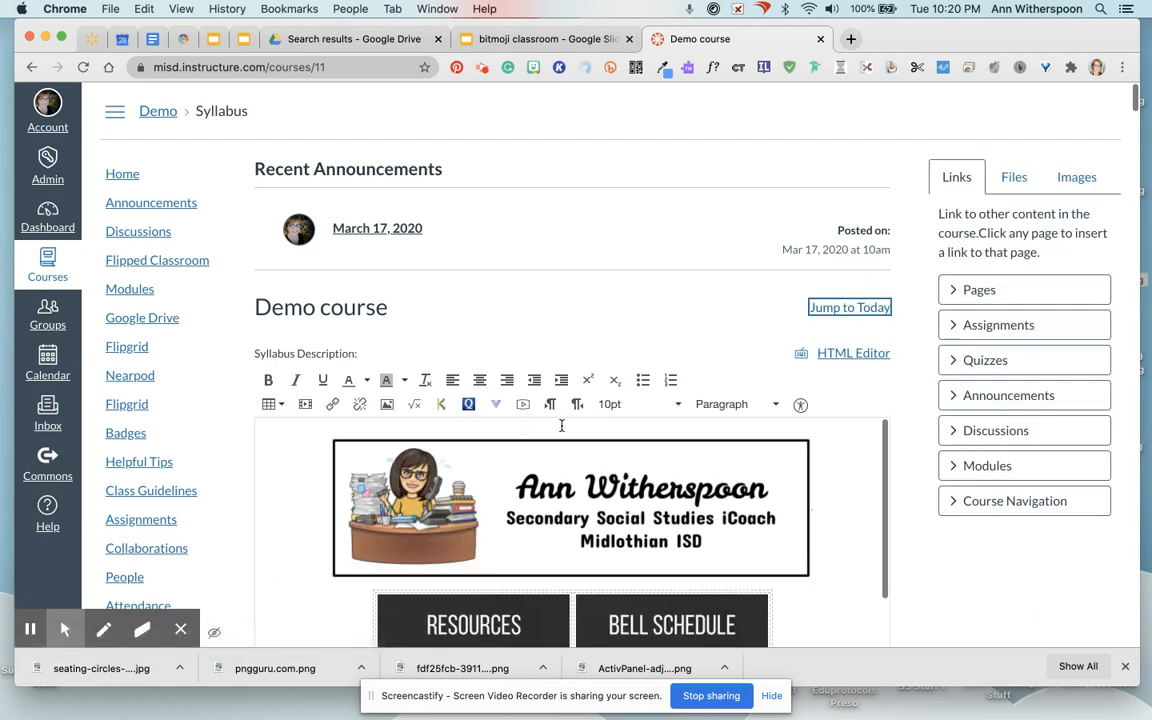
{"action": "left_click", "coordinate": [570, 508]}
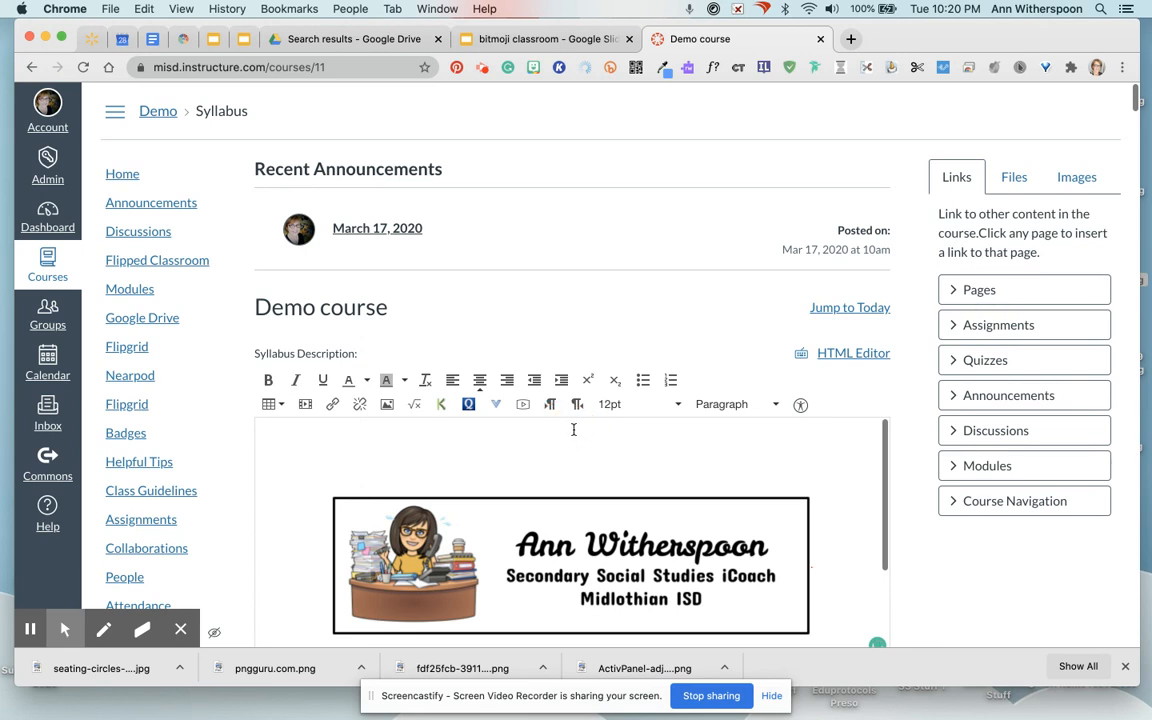
{"action": "mouse_move", "coordinate": [533, 428]}
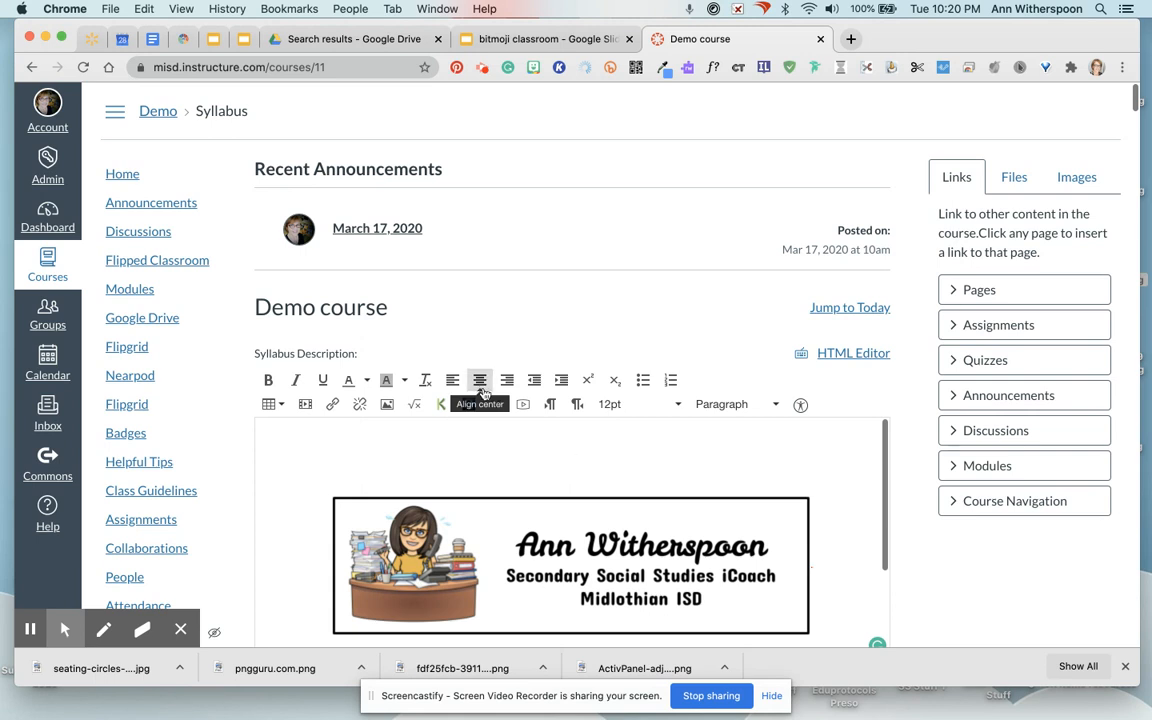
{"action": "mouse_move", "coordinate": [580, 431]}
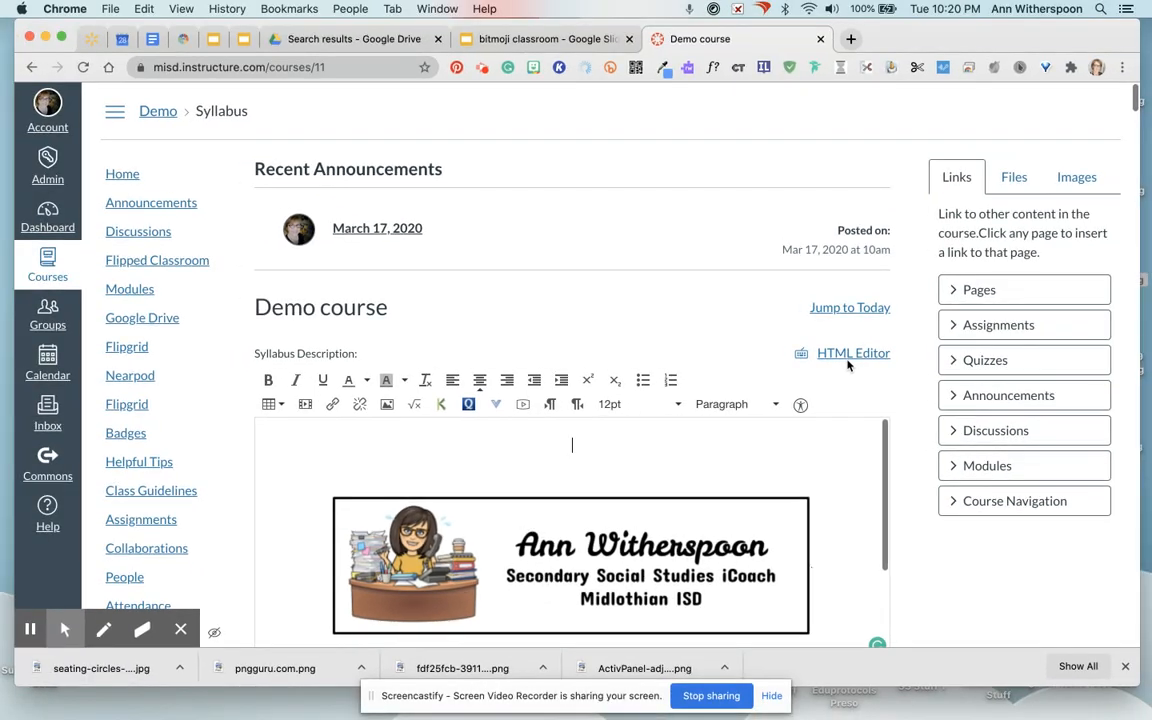
- Paste the iframe code at the top of the syllabus HTML, then return to the Rich Content Editor
{"action": "left_click", "coordinate": [853, 353]}
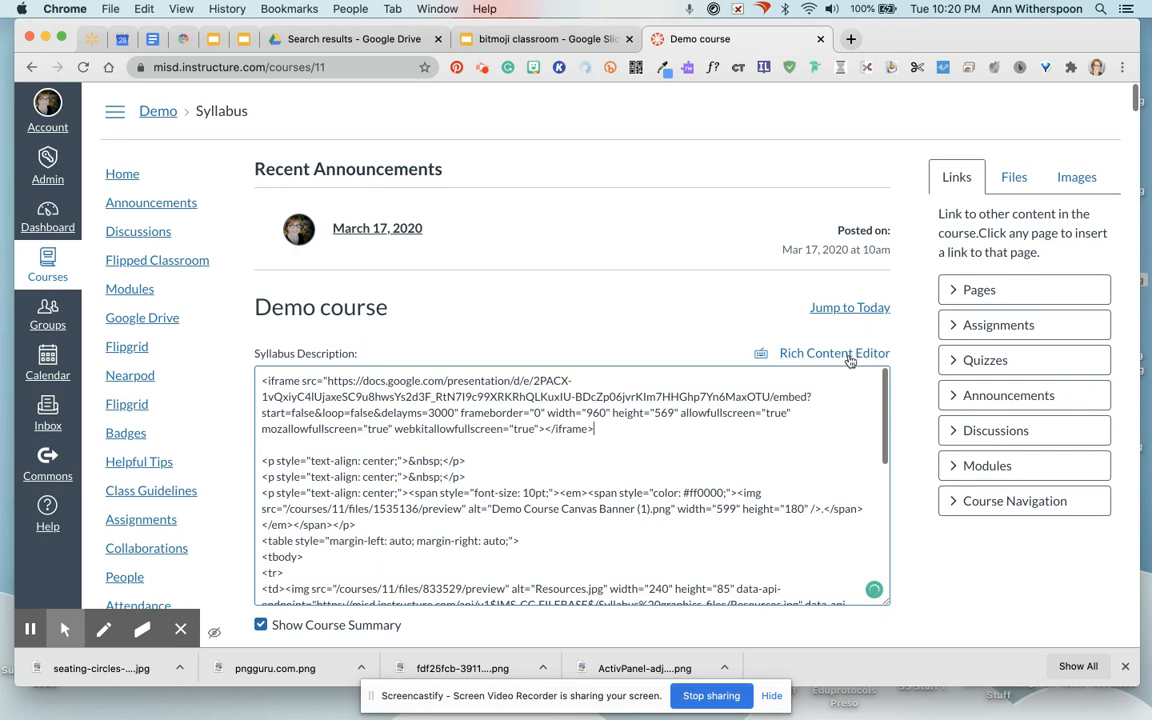
{"action": "left_click", "coordinate": [834, 353]}
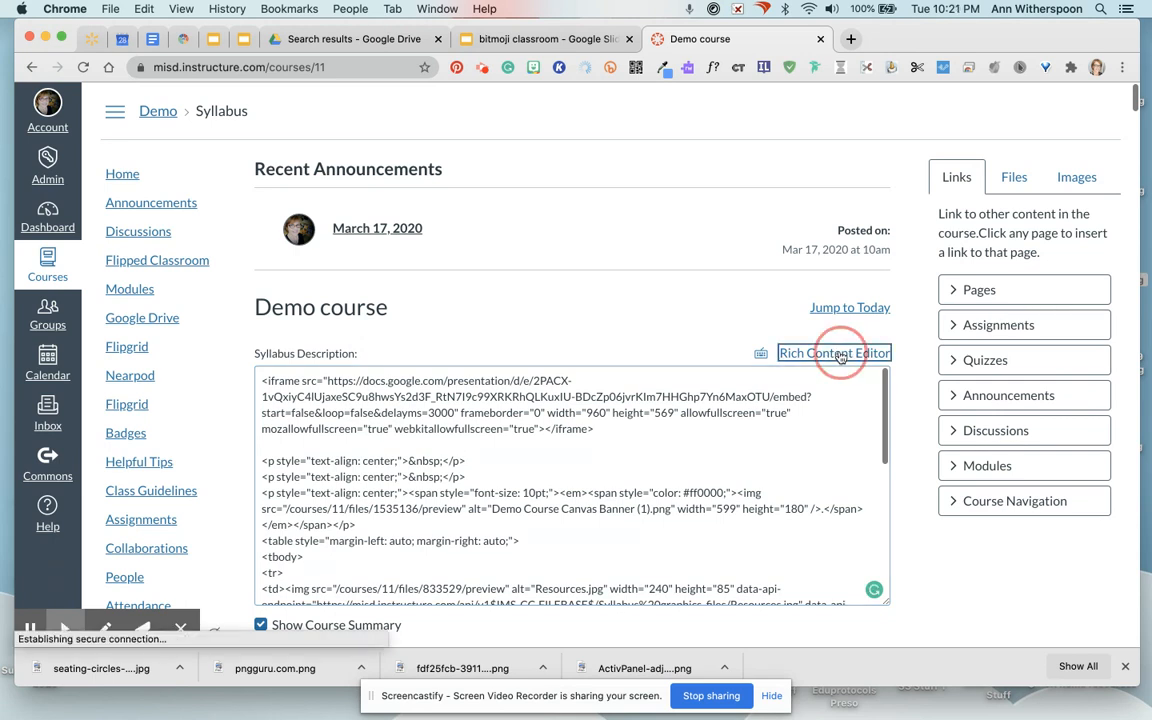
{"action": "left_click", "coordinate": [833, 353]}
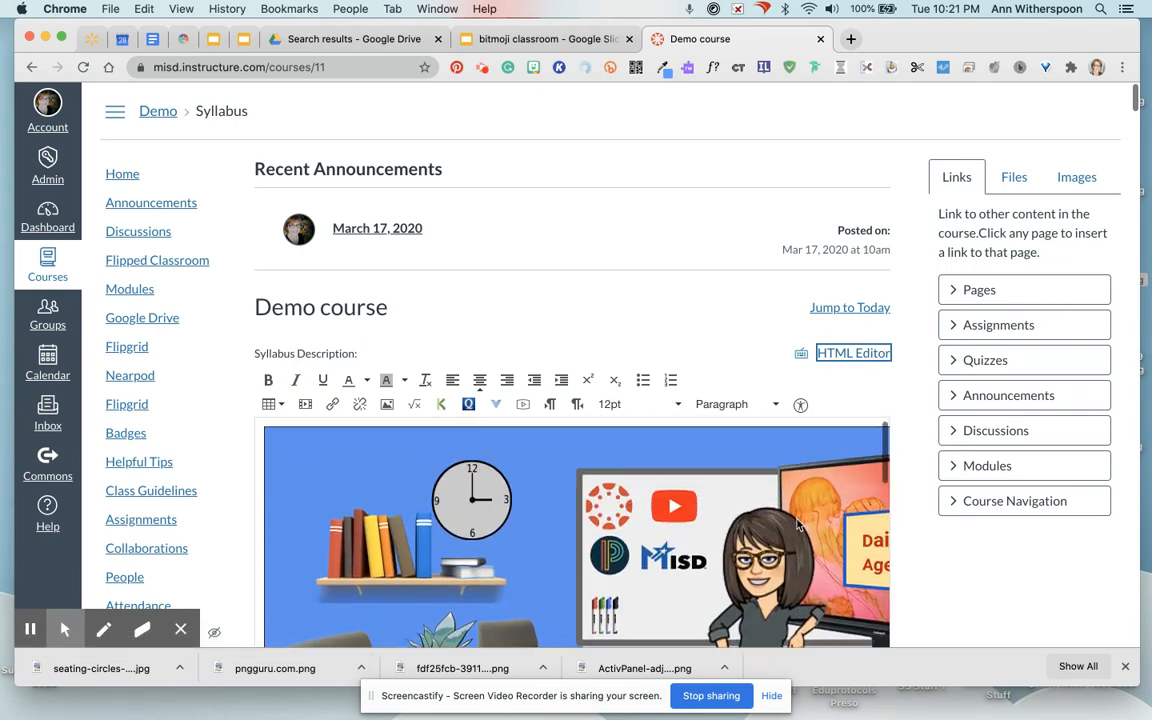
{"action": "scroll", "scroll_direction": "down", "scroll_amount": 3}
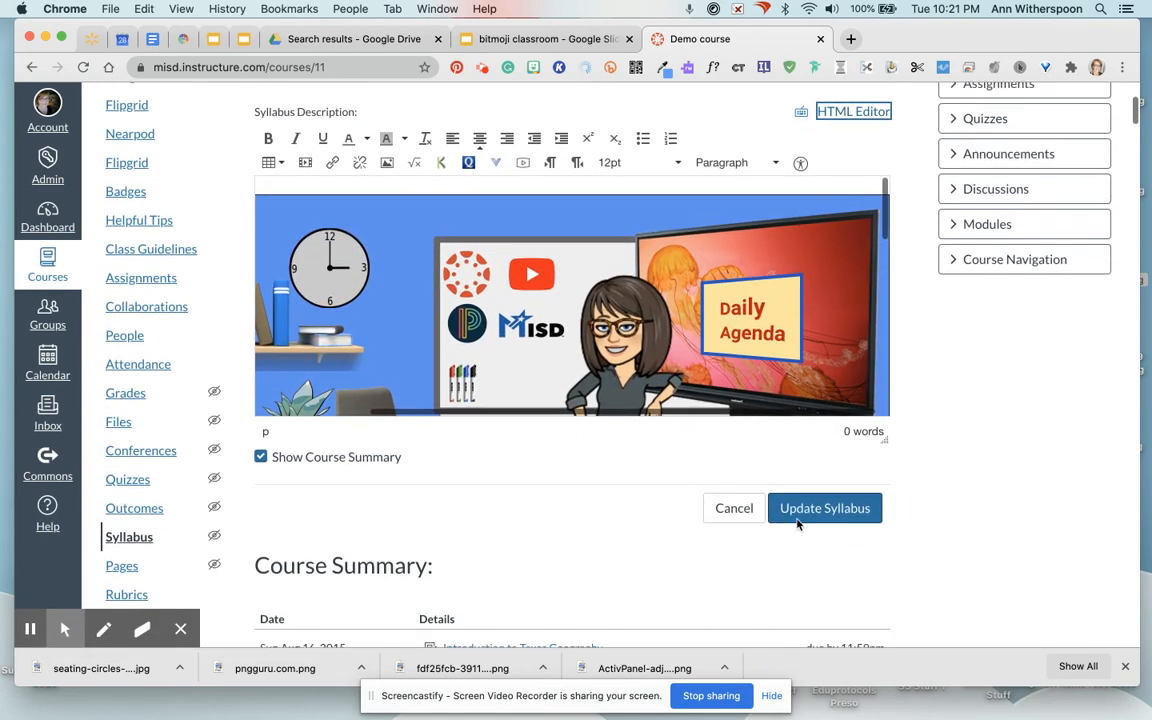
{"action": "left_click", "coordinate": [824, 504]}
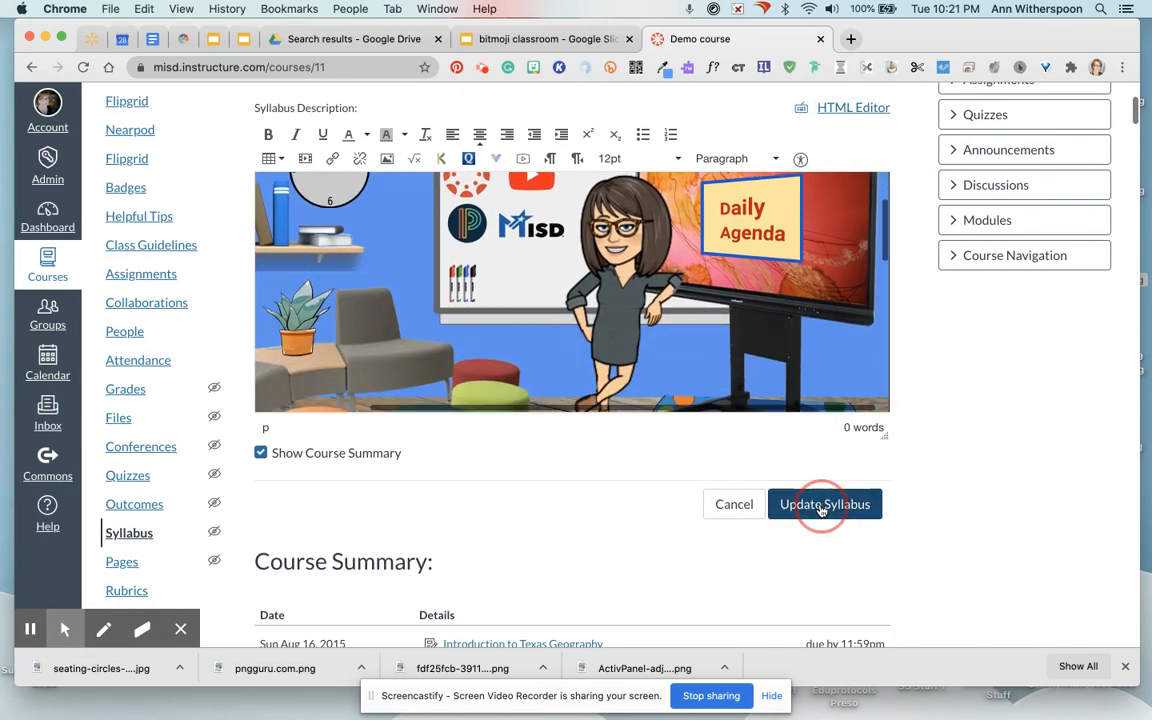
{"action": "left_click", "coordinate": [825, 504]}
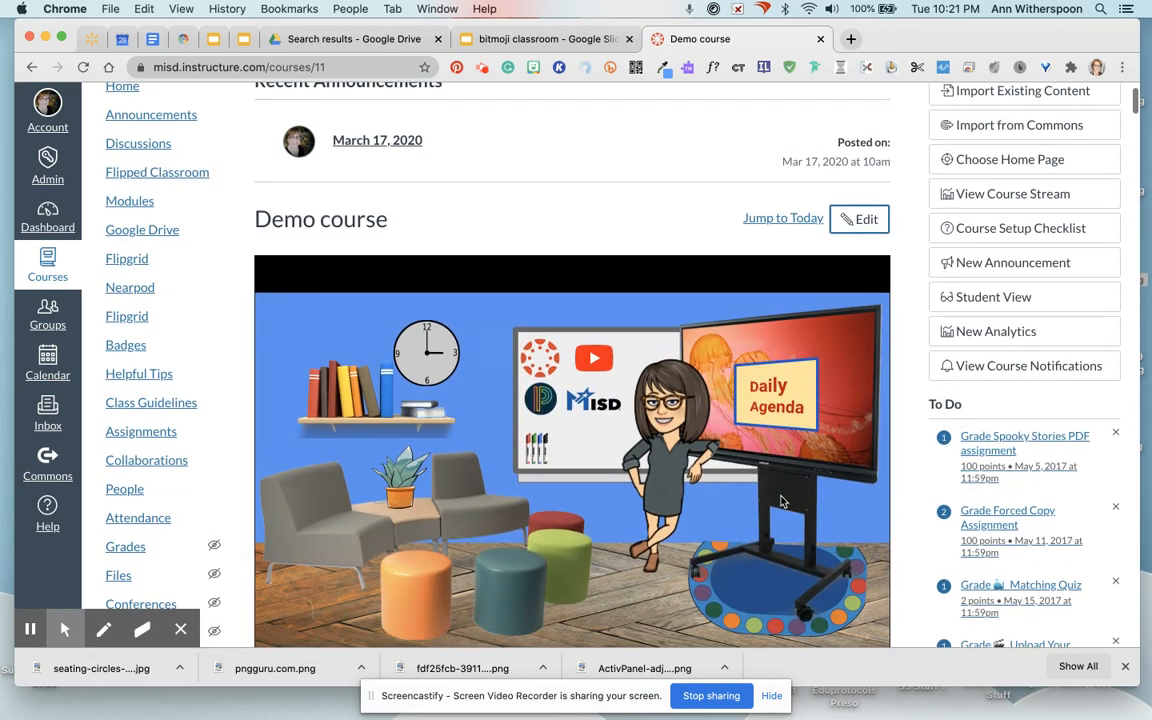
{"action": "scroll", "scroll_direction": "down", "scroll_amount": 3}
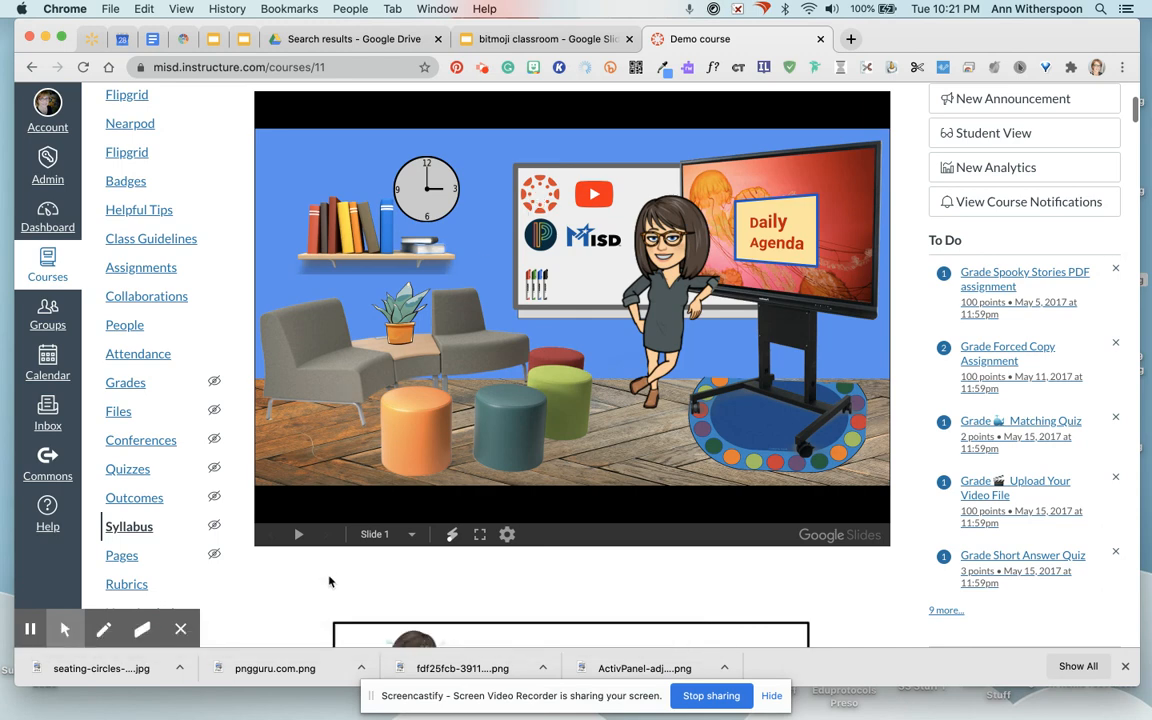
{"action": "mouse_move", "coordinate": [540, 441]}
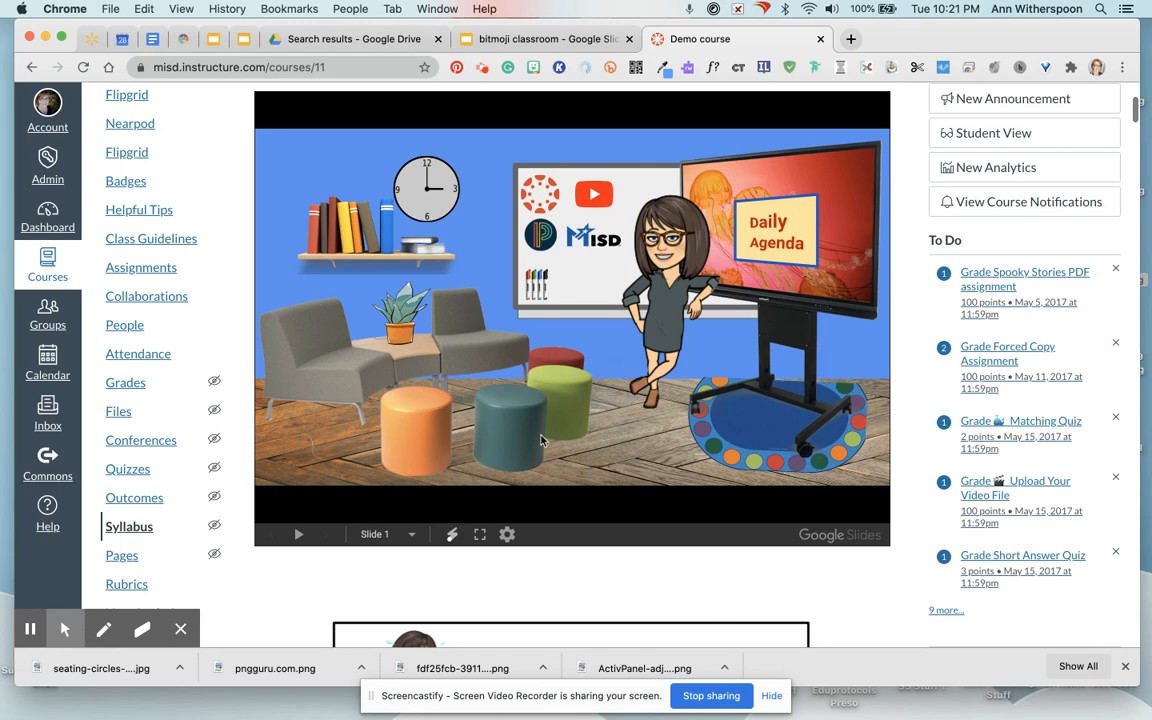
{"action": "mouse_move", "coordinate": [562, 410]}
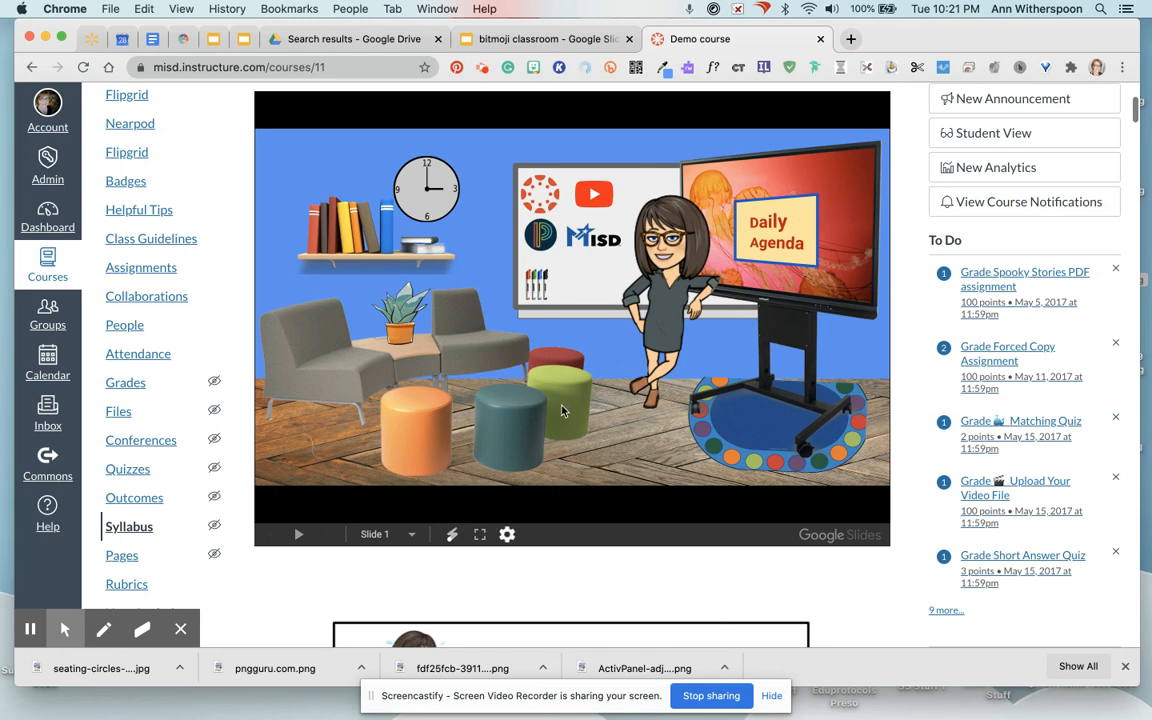
{"action": "mouse_move", "coordinate": [397, 577]}
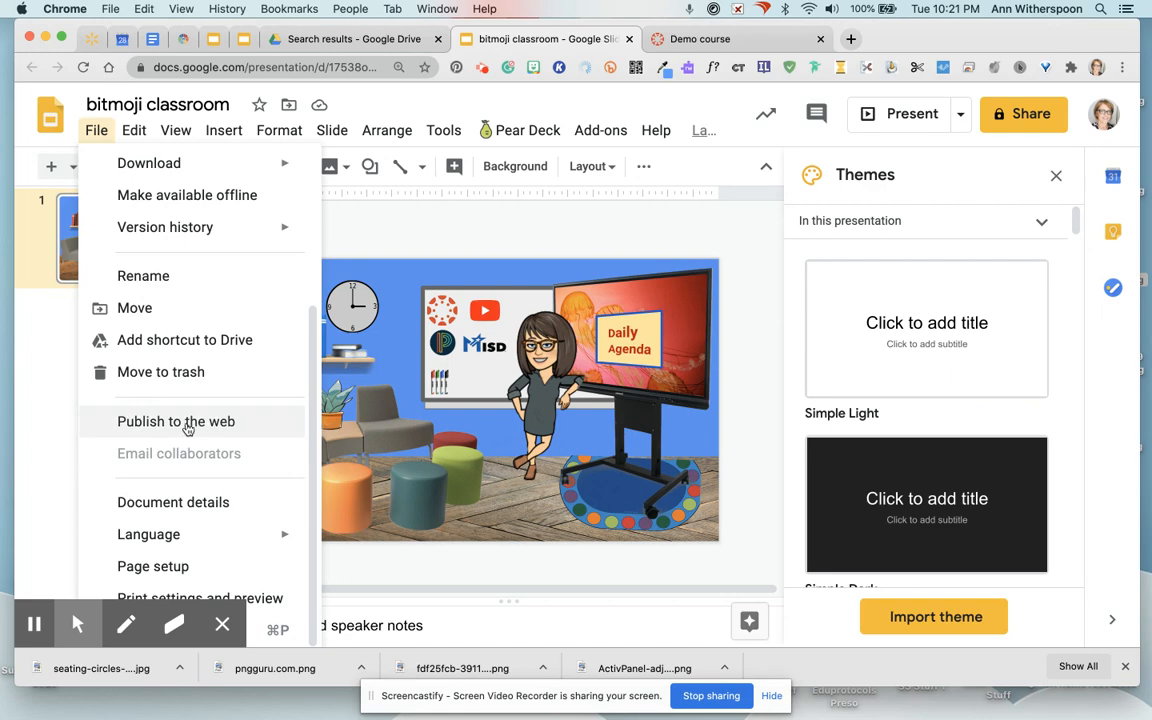
- Reopen Publish to the web and display the slide's iframe embed code
{"action": "left_click", "coordinate": [176, 421]}
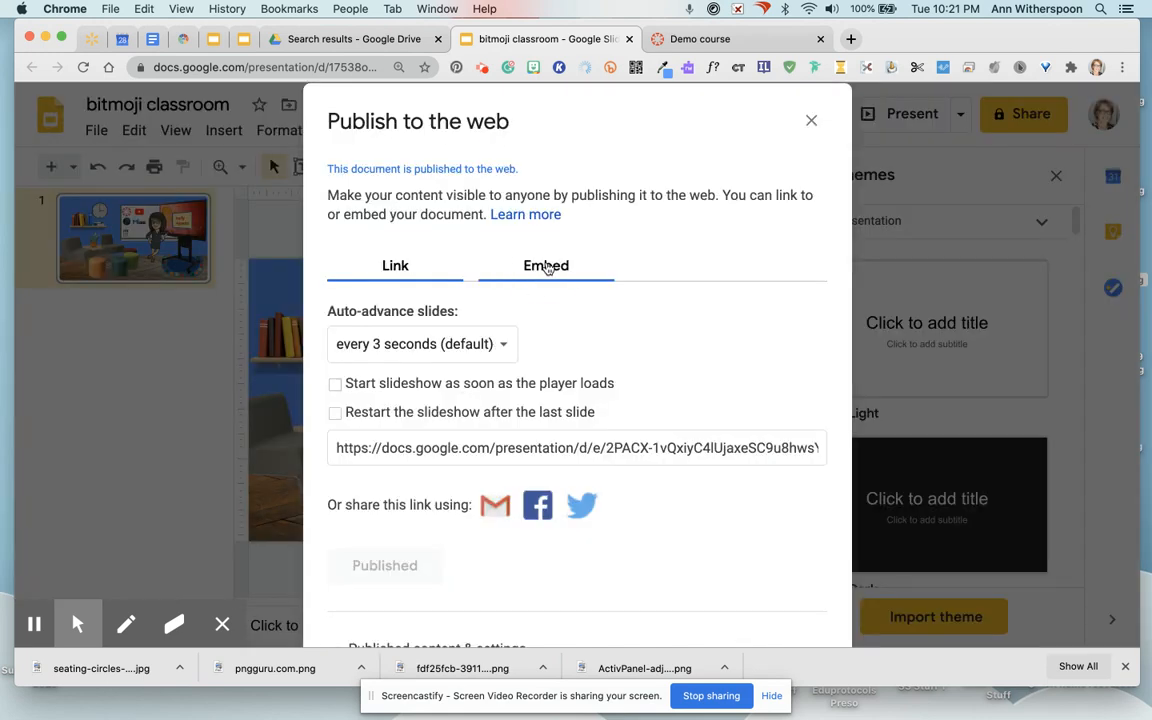
{"action": "left_click", "coordinate": [546, 265]}
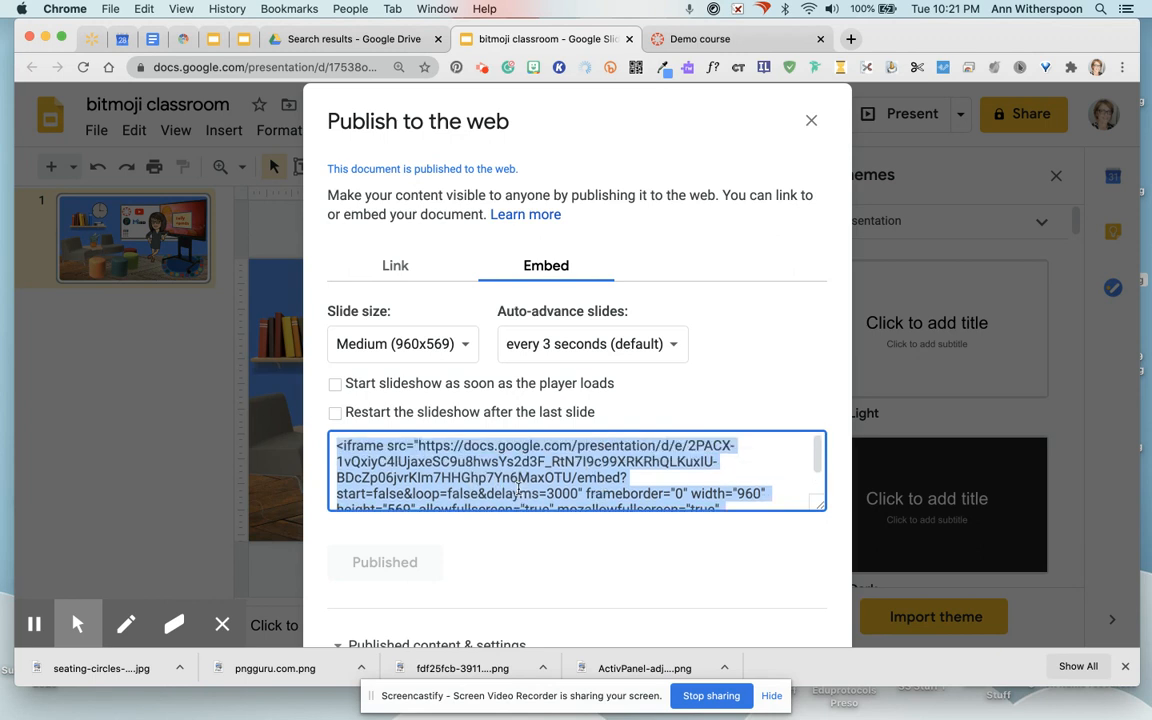
{"action": "mouse_move", "coordinate": [766, 153]}
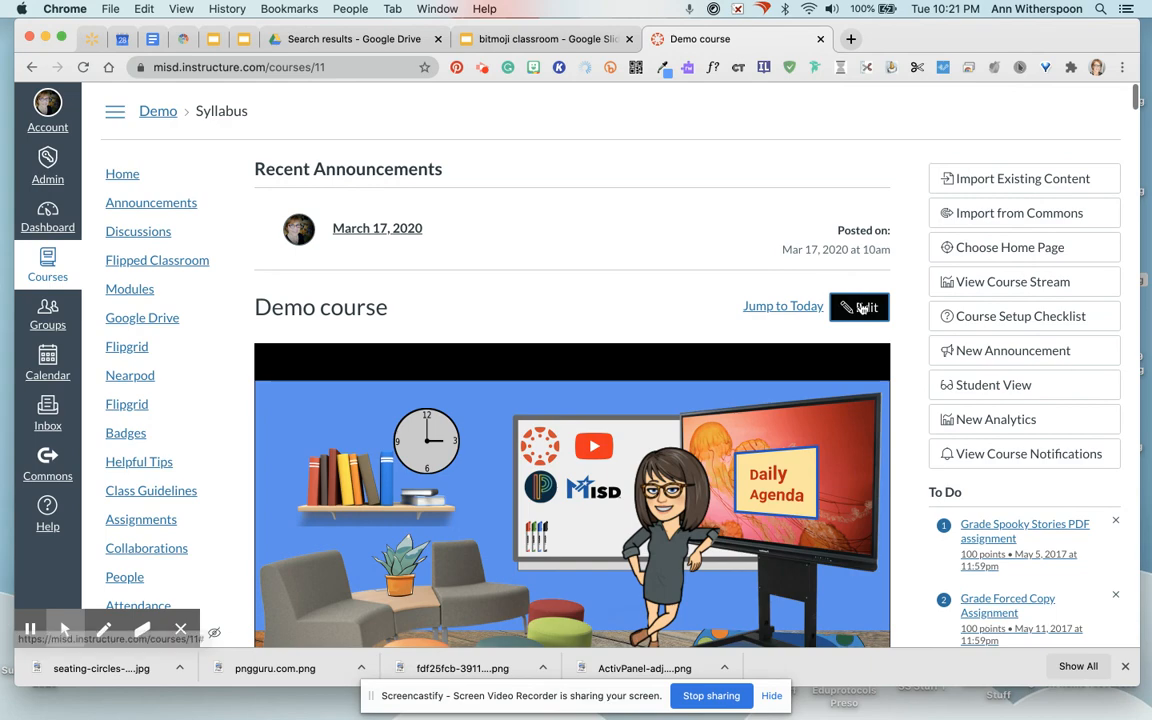
{"action": "left_click", "coordinate": [859, 307]}
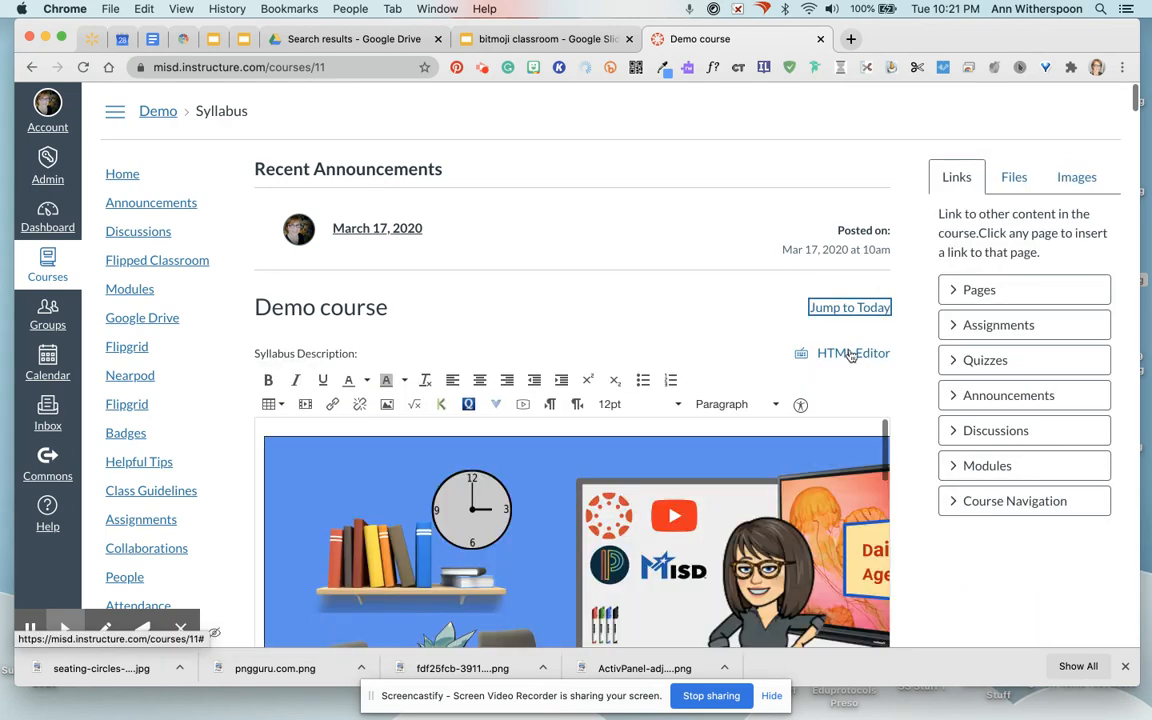
{"action": "left_click", "coordinate": [853, 353]}
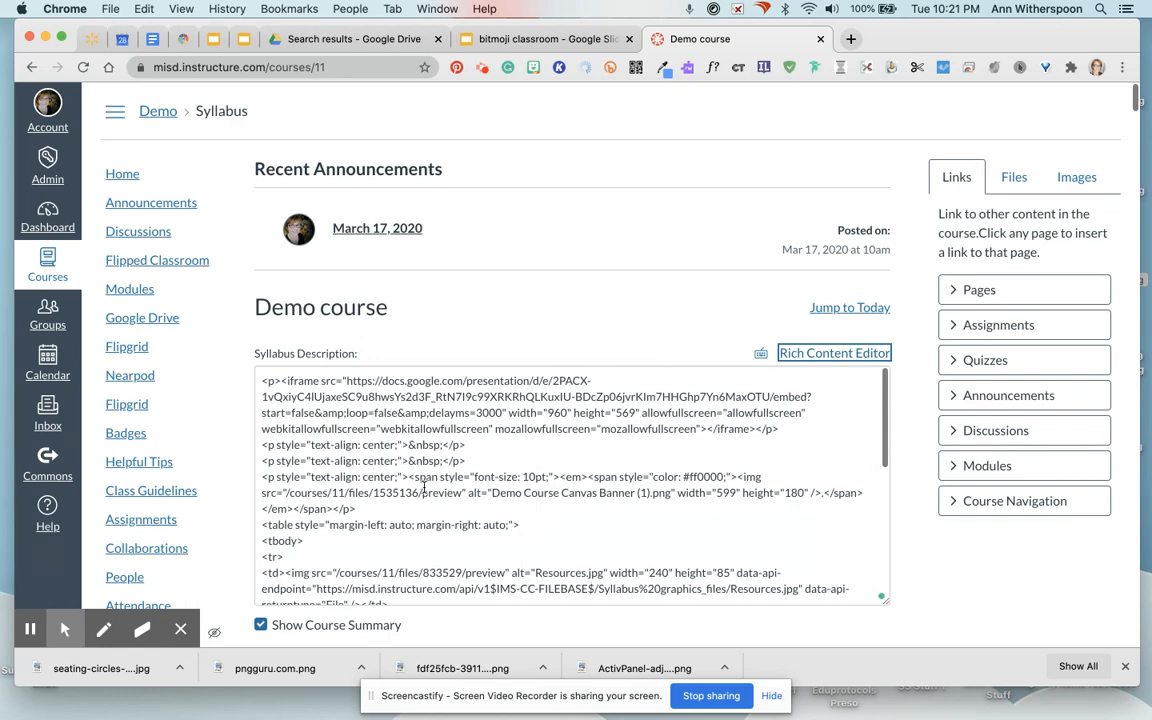
{"action": "scroll", "scroll_direction": "down", "scroll_amount": 3}
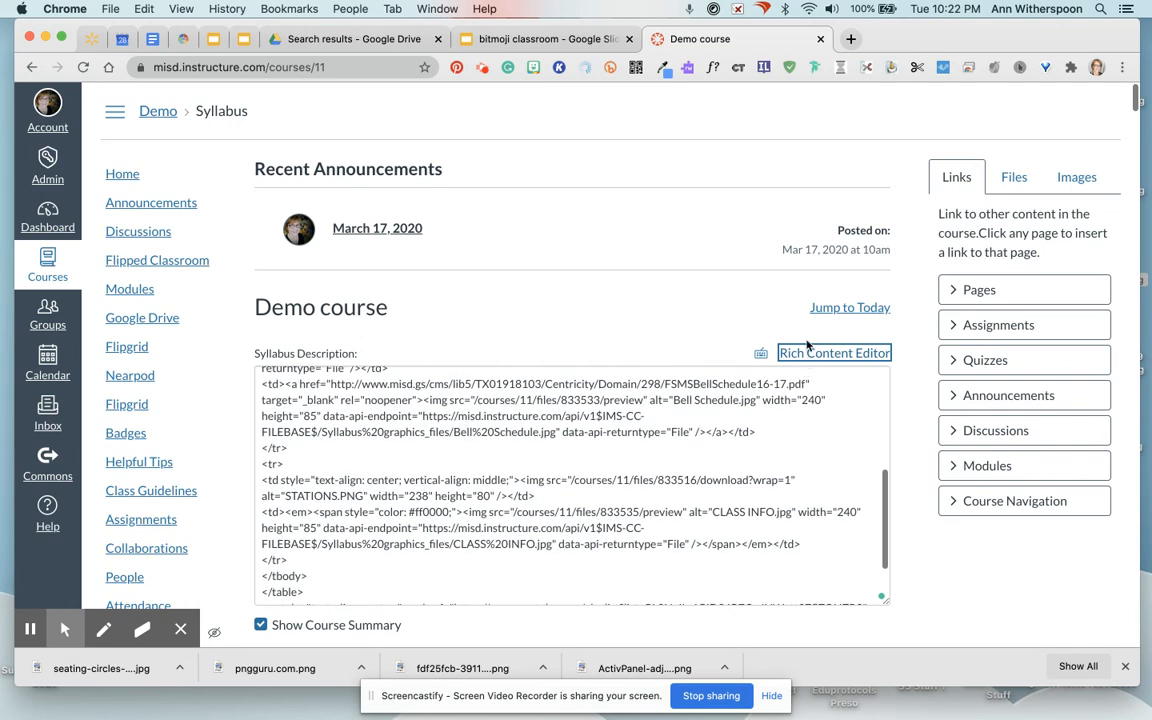
{"action": "left_click", "coordinate": [833, 352]}
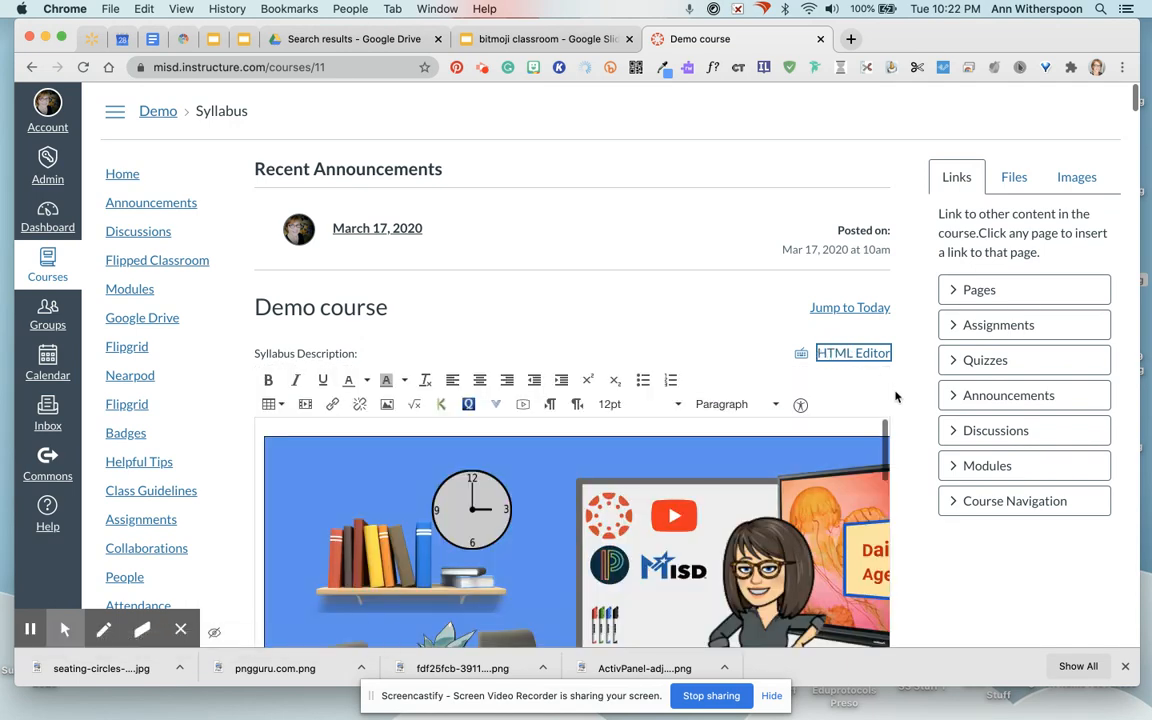
{"action": "scroll", "scroll_direction": "down", "scroll_amount": 3}
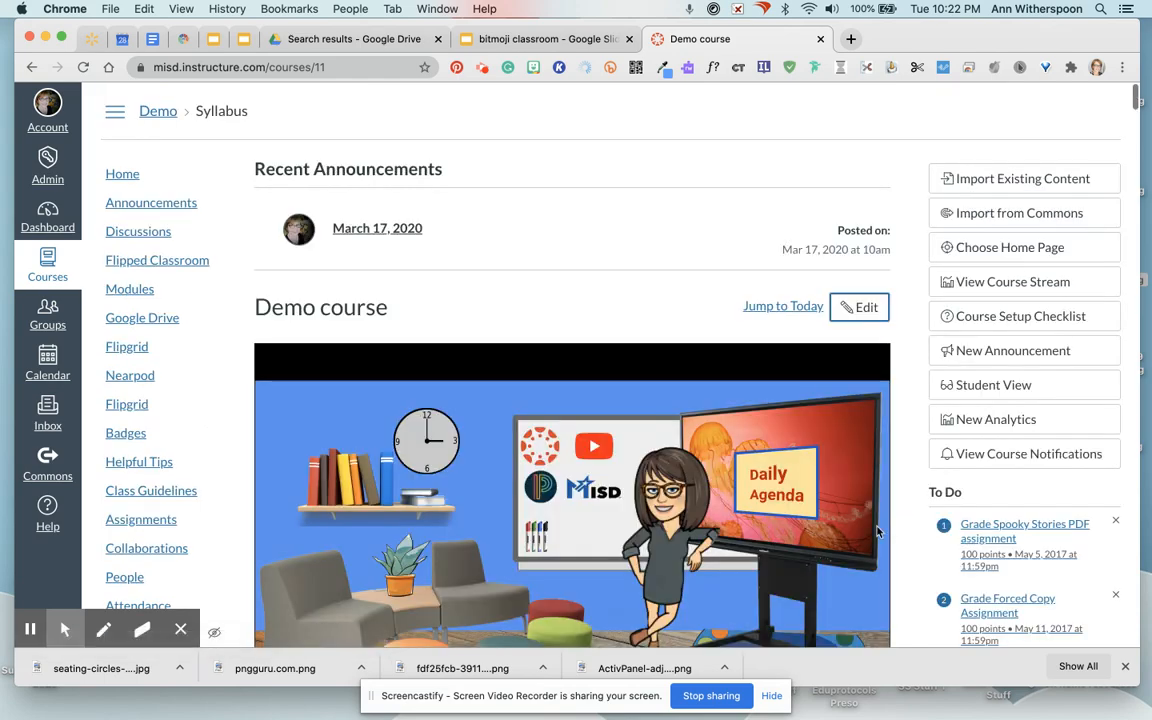
{"action": "scroll", "scroll_direction": "down", "scroll_amount": 3}
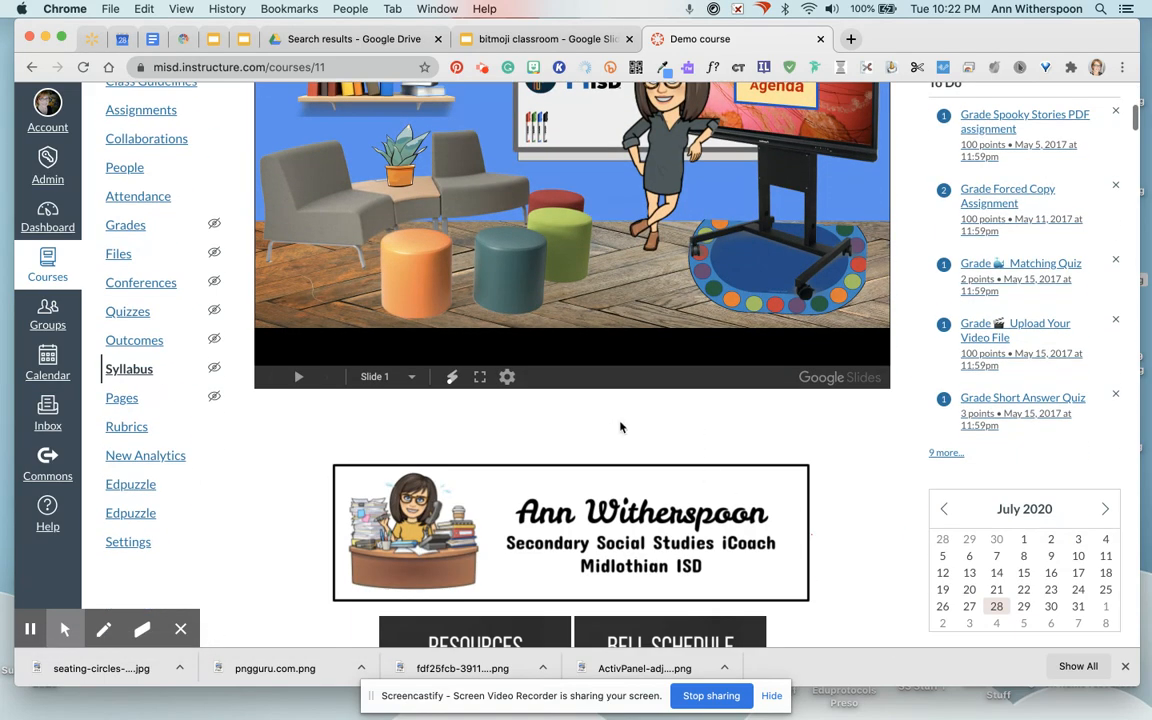
{"action": "scroll", "scroll_direction": "up", "scroll_amount": 3}
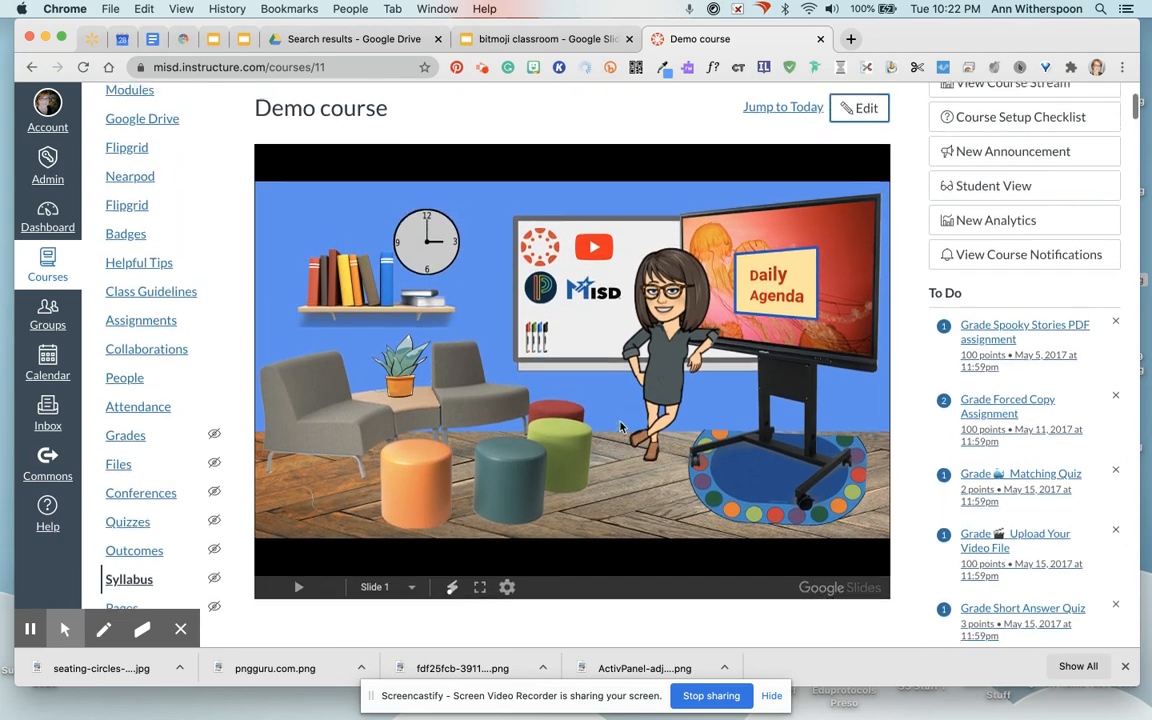
{"action": "scroll", "scroll_direction": "down", "scroll_amount": 3}
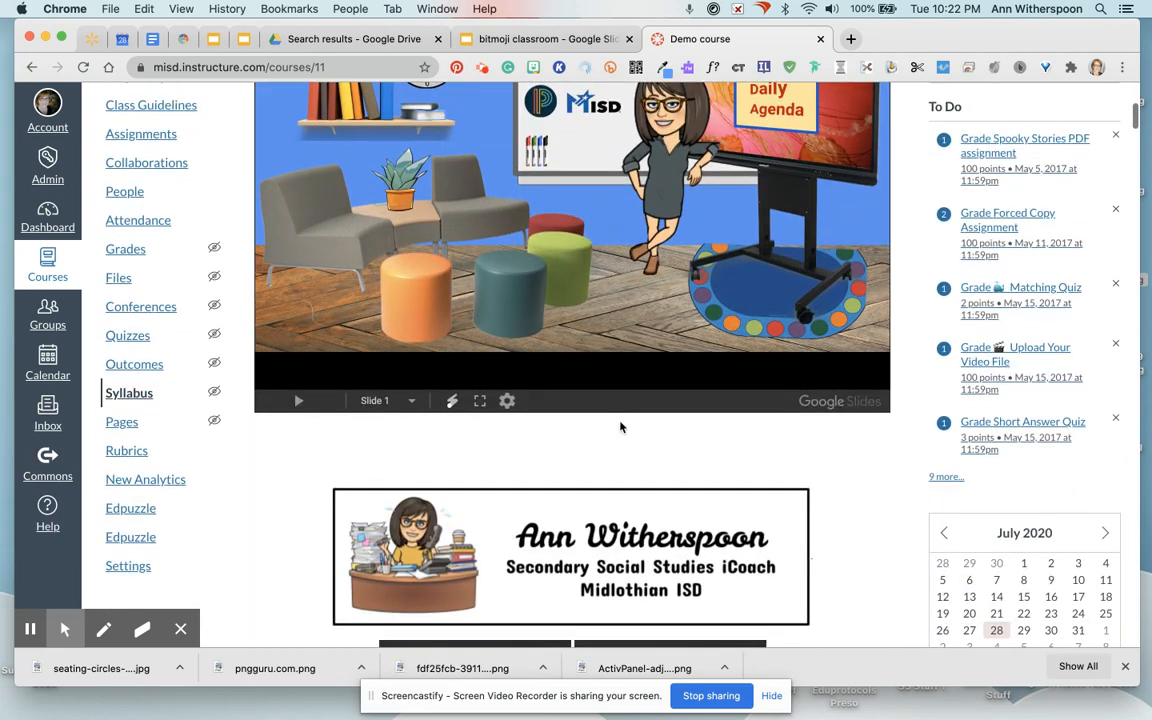
{"action": "scroll", "scroll_direction": "up", "scroll_amount": 3}
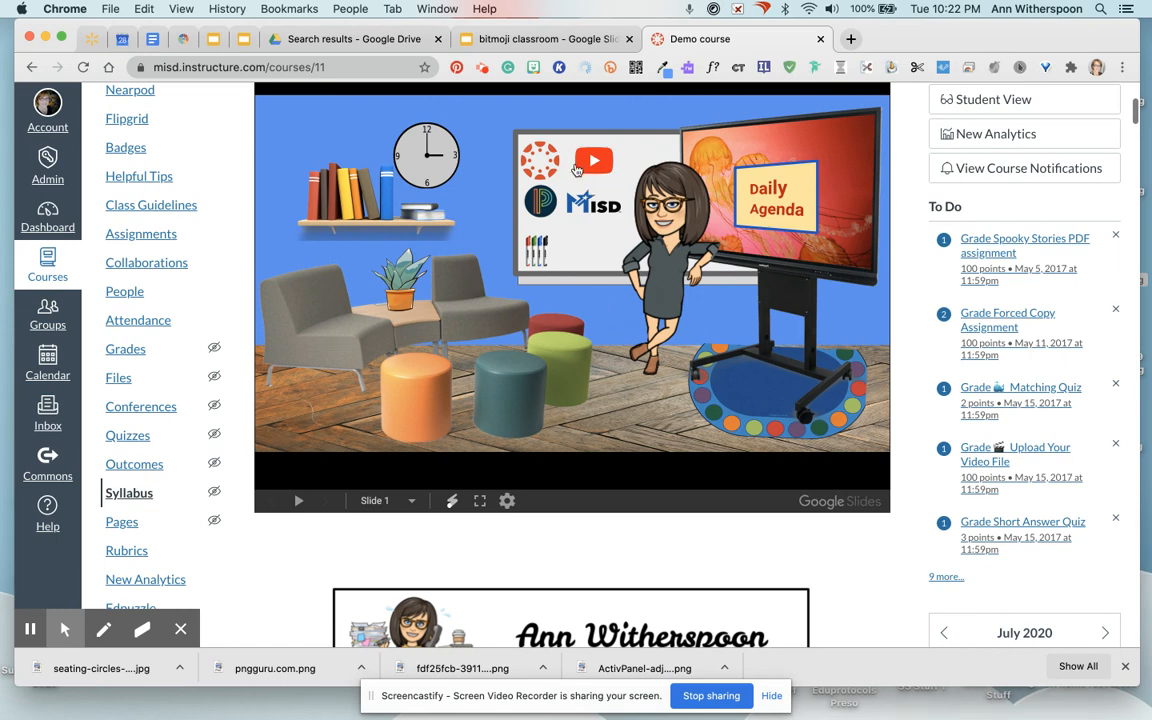
{"action": "mouse_move", "coordinate": [560, 170]}
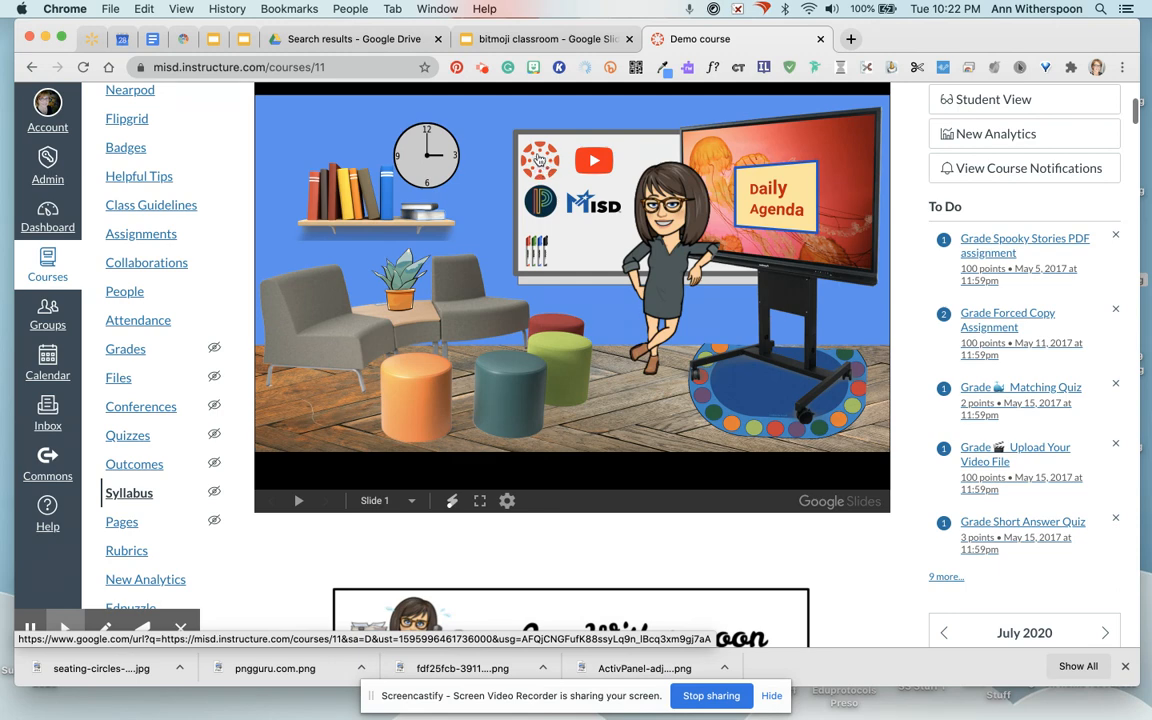
{"action": "mouse_move", "coordinate": [540, 201]}
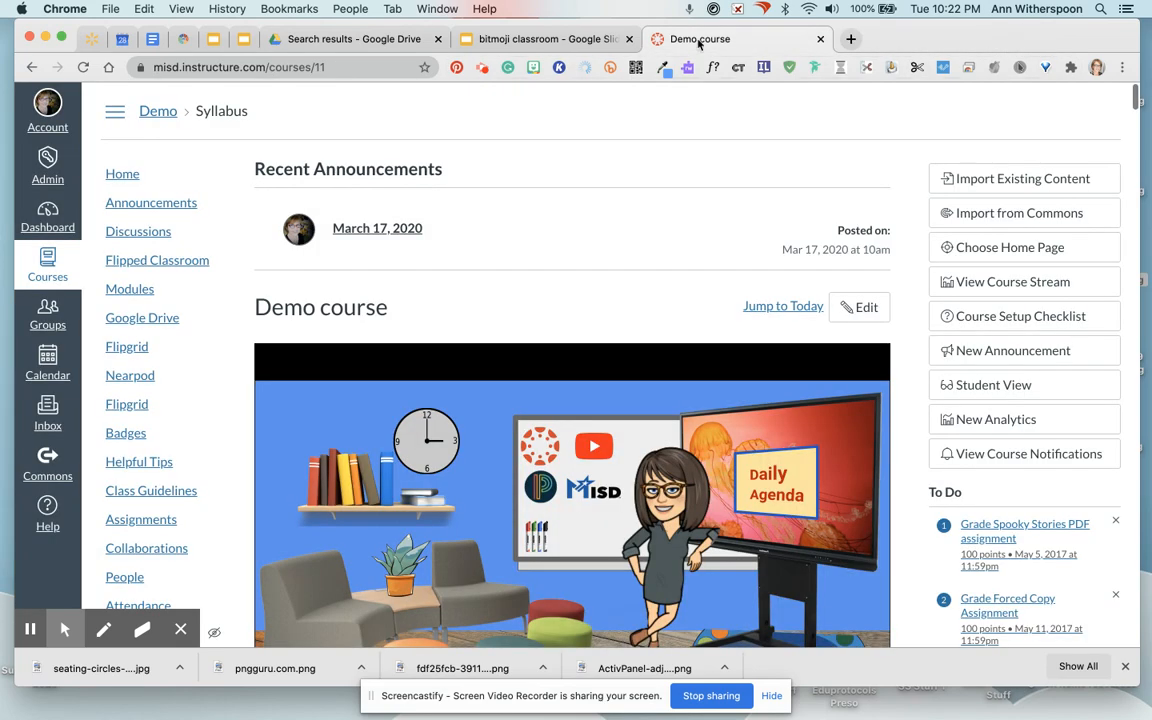
{"action": "scroll", "scroll_direction": "down", "scroll_amount": 3}
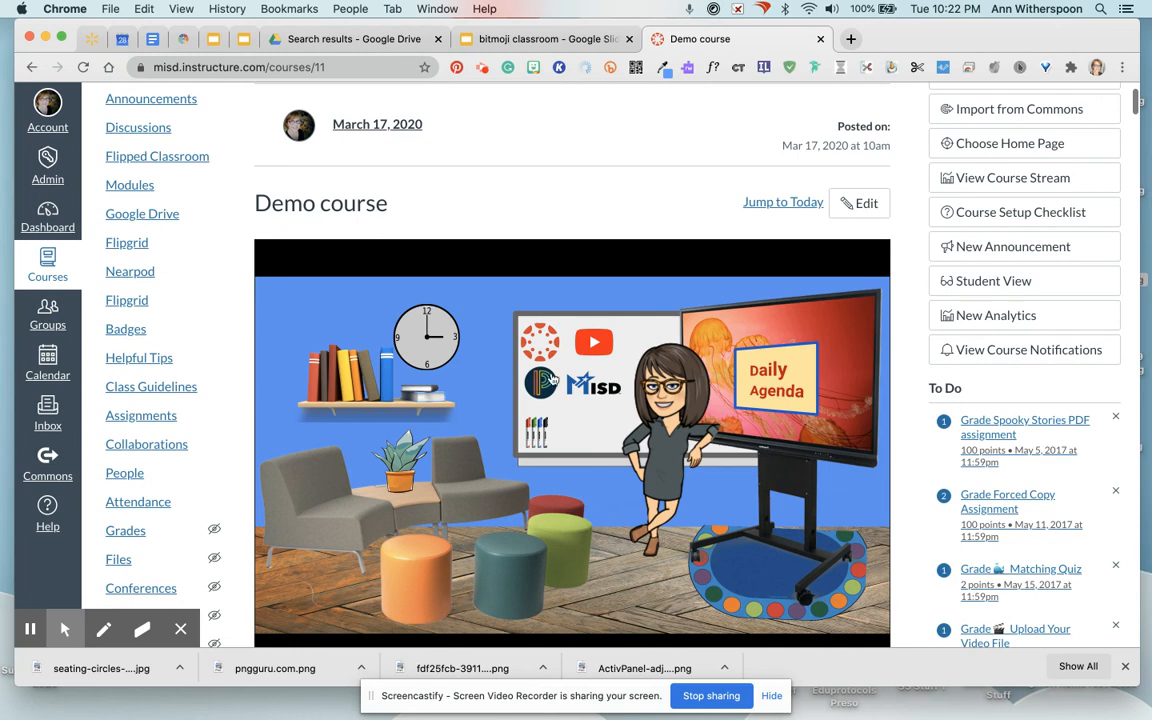
{"action": "scroll", "scroll_direction": "down", "scroll_amount": 3}
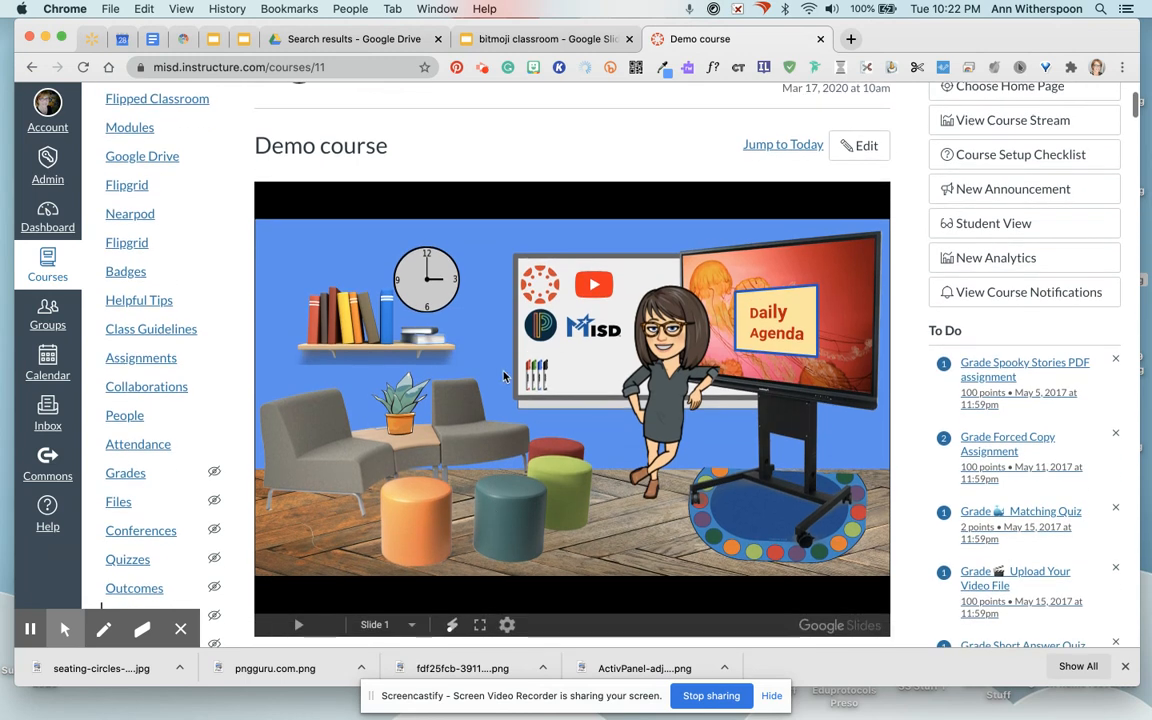
{"action": "mouse_move", "coordinate": [551, 405]}
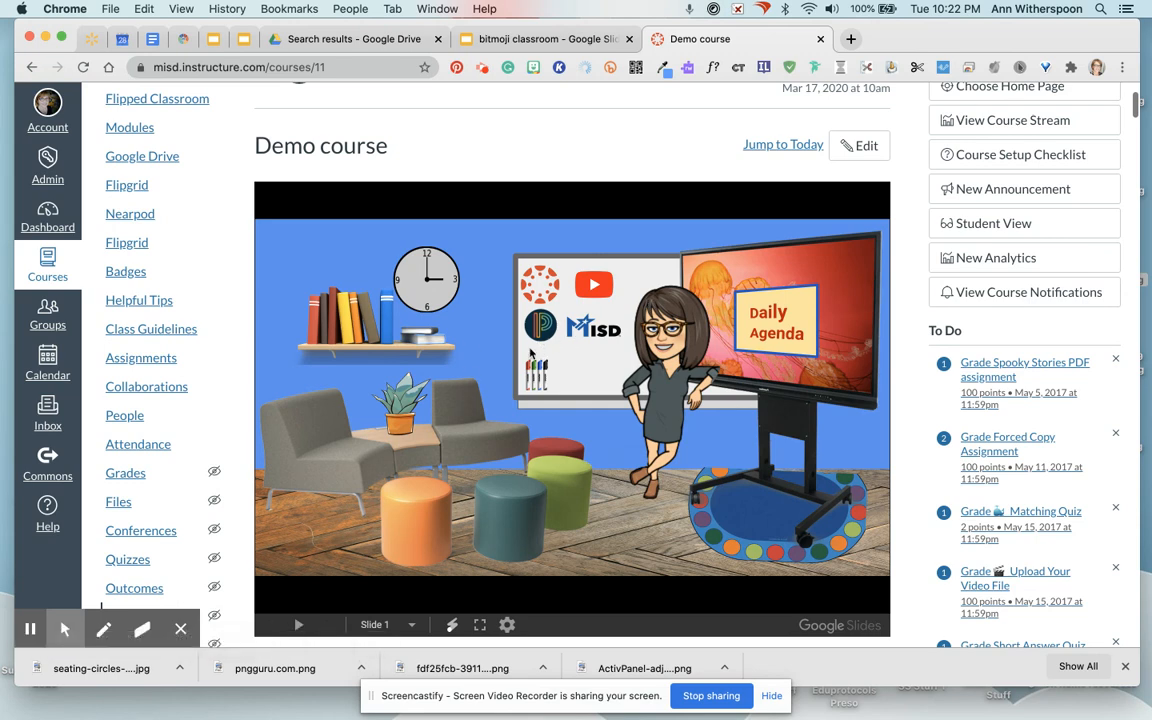
{"action": "mouse_move", "coordinate": [521, 402]}
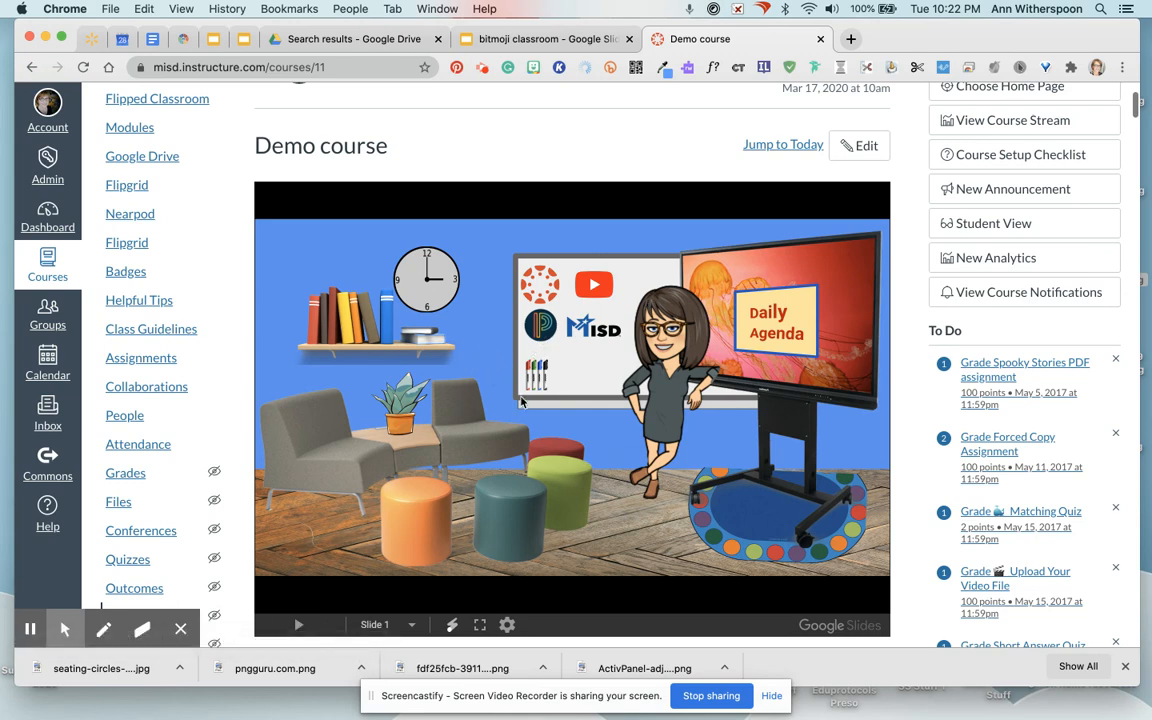
{"action": "scroll", "scroll_direction": "down", "scroll_amount": 3}
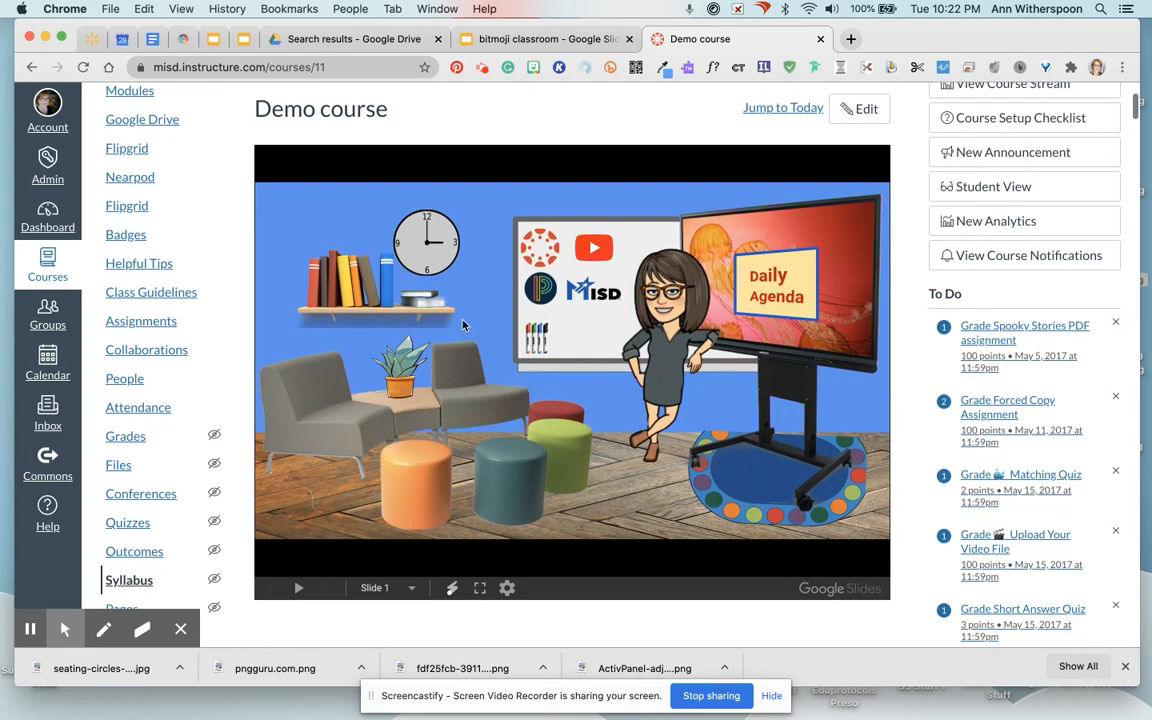
{"action": "mouse_move", "coordinate": [481, 241]}
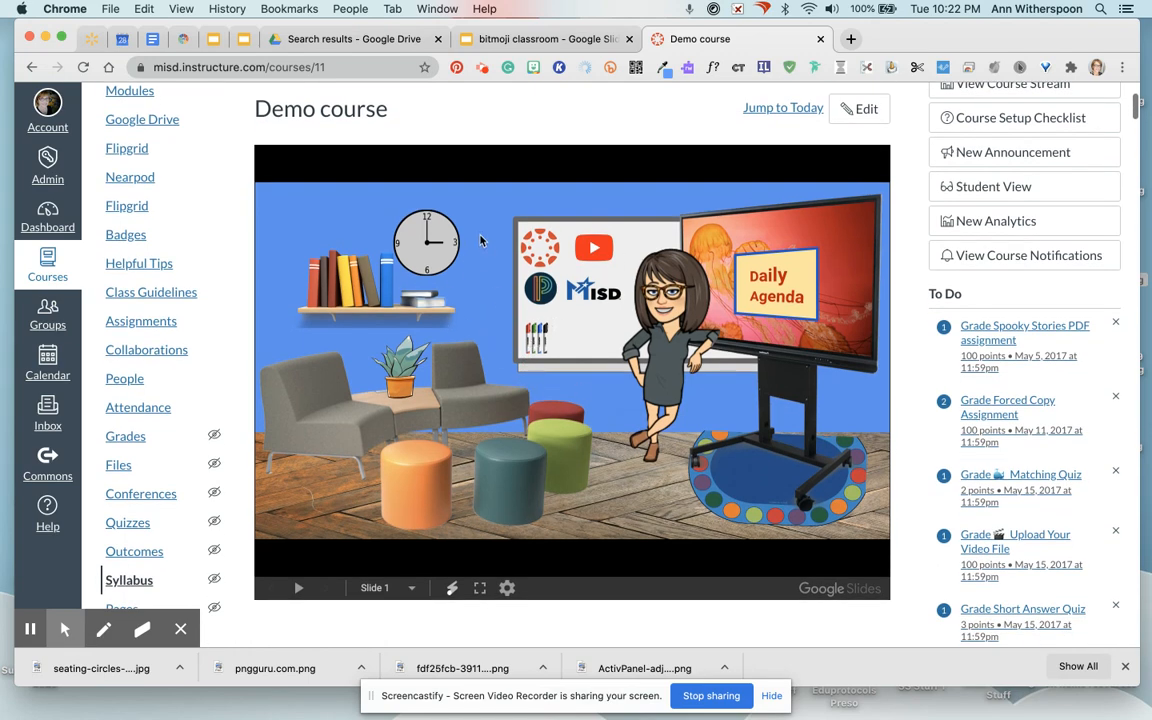